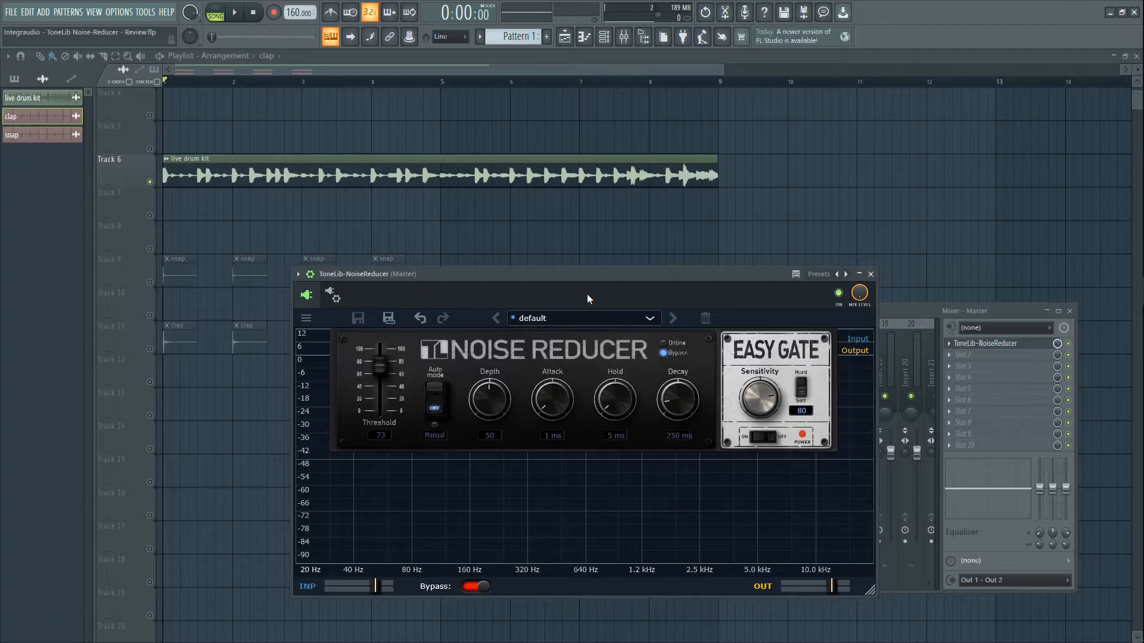
{"action": "mouse_move", "coordinate": [601, 360]}
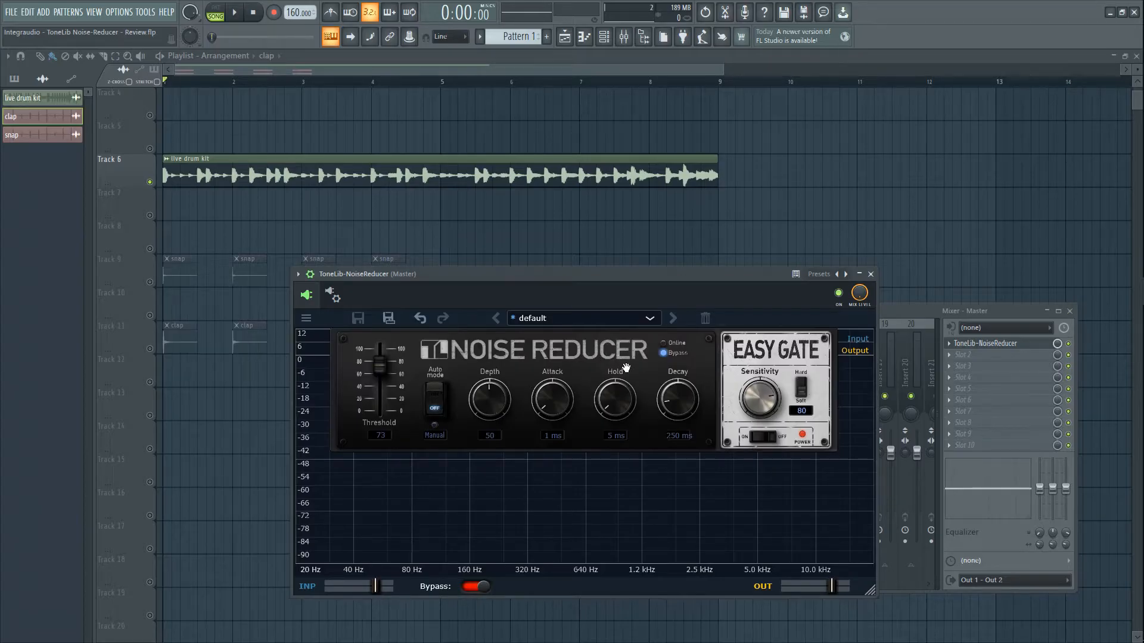
{"action": "mouse_move", "coordinate": [800, 385]}
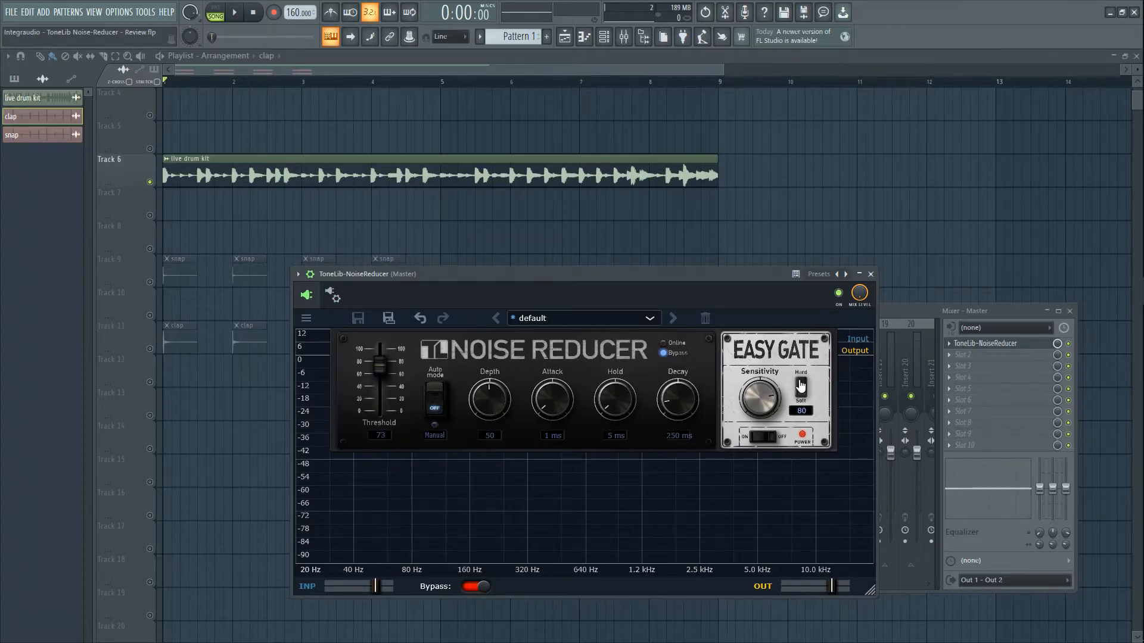
{"action": "mouse_move", "coordinate": [759, 364]}
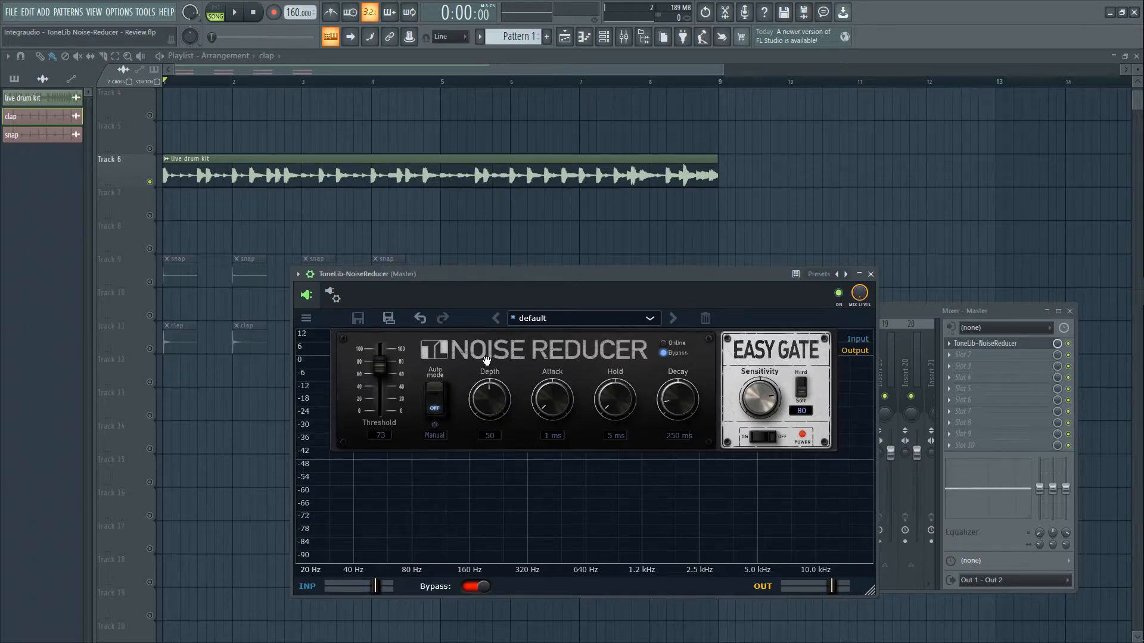
{"action": "mouse_move", "coordinate": [549, 405]}
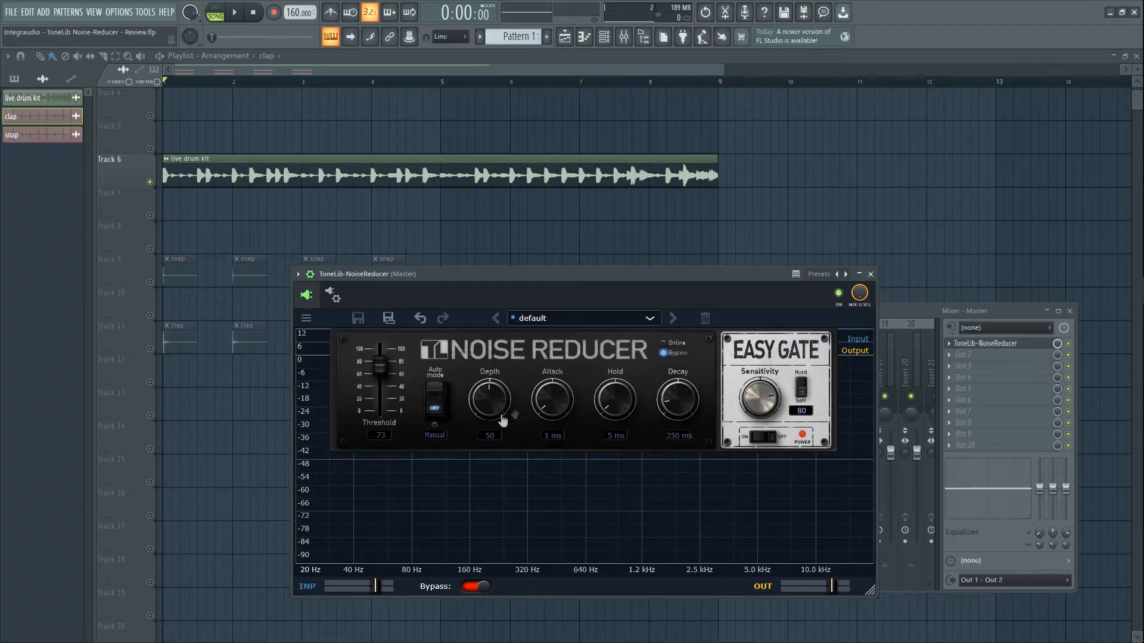
{"action": "mouse_move", "coordinate": [436, 399]}
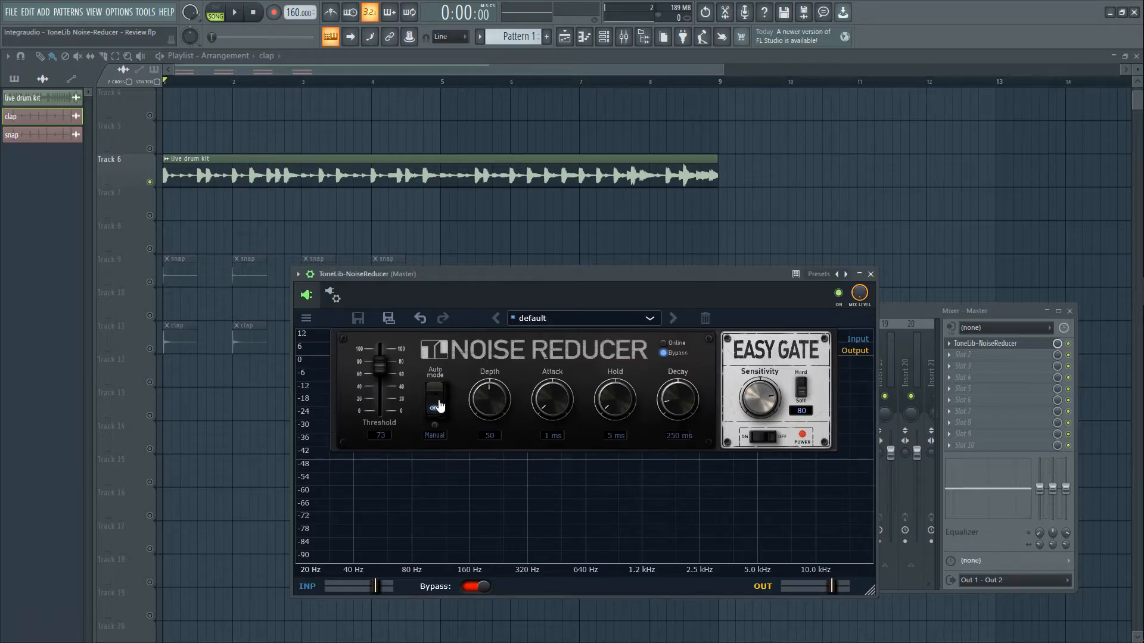
- Switch the noise reducer to automatic threshold mode with the threshold raised to about 79
{"action": "left_click", "coordinate": [434, 404]}
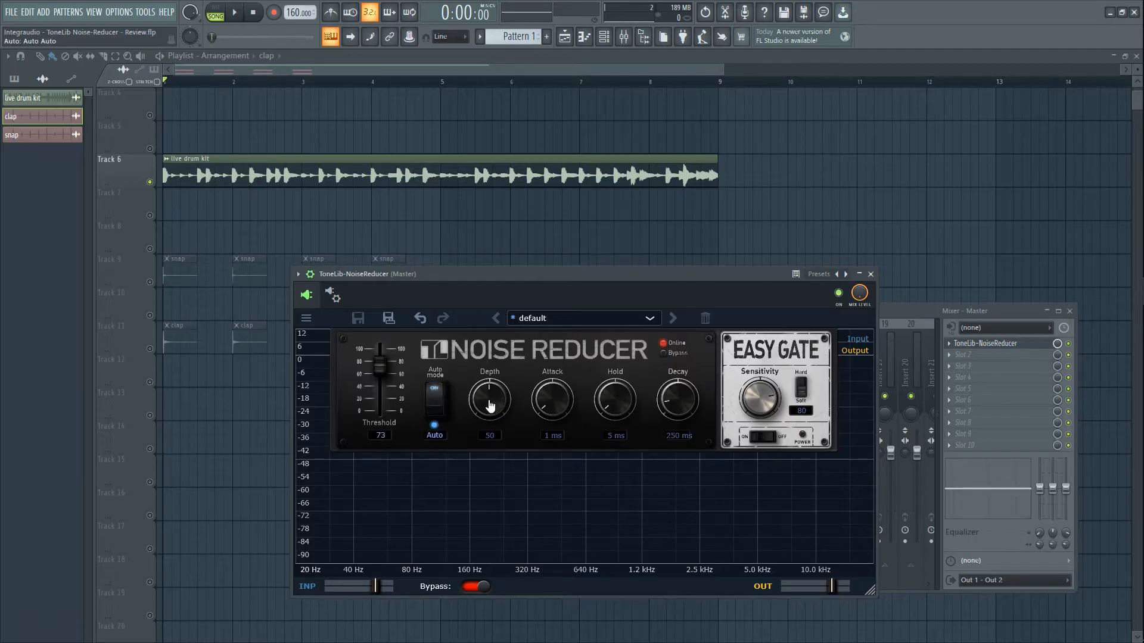
{"action": "mouse_move", "coordinate": [552, 404]}
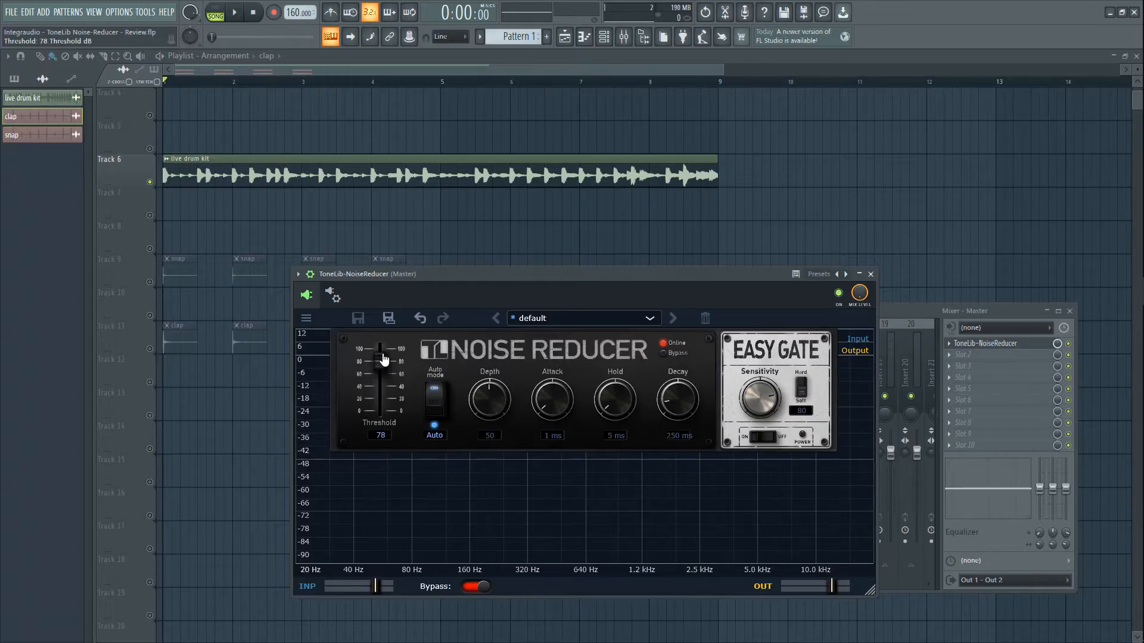
{"action": "left_click", "coordinate": [473, 587]}
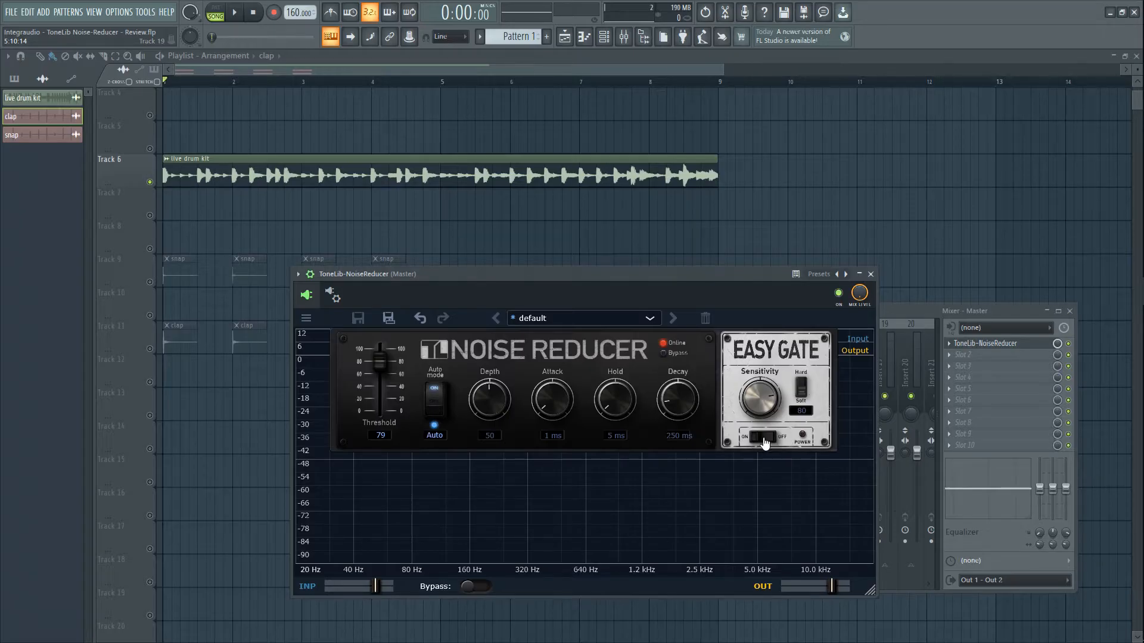
- Enable the Easy Gate section set to Hard with sensitivity lowered to 76
{"action": "left_click", "coordinate": [759, 437]}
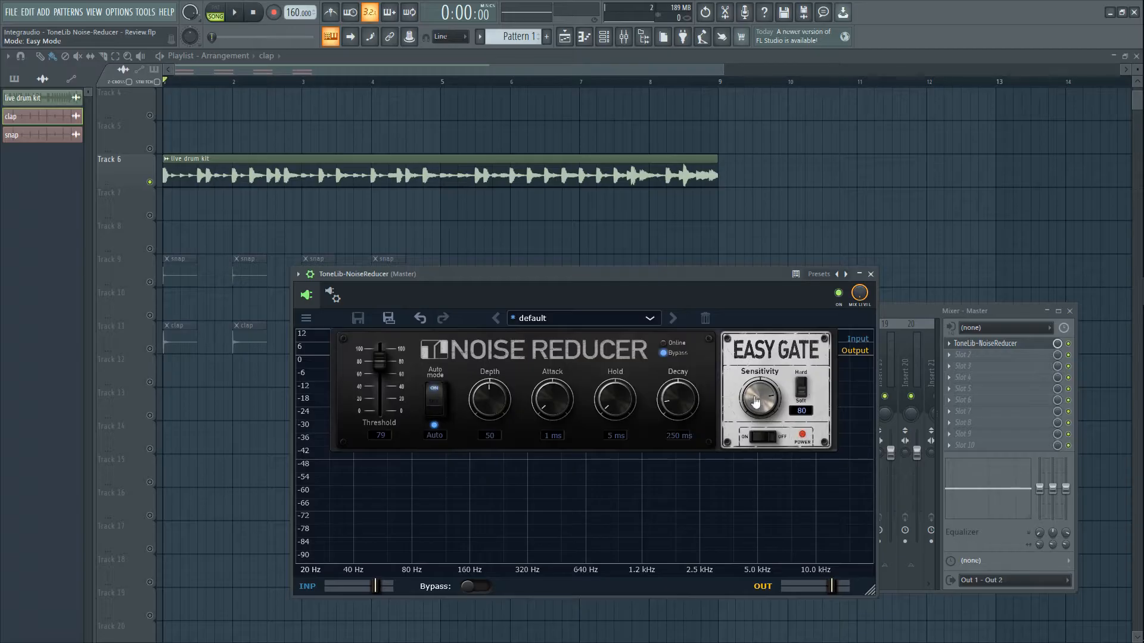
{"action": "left_click_drag", "start_coordinate": [759, 400], "coordinate": [759, 420]}
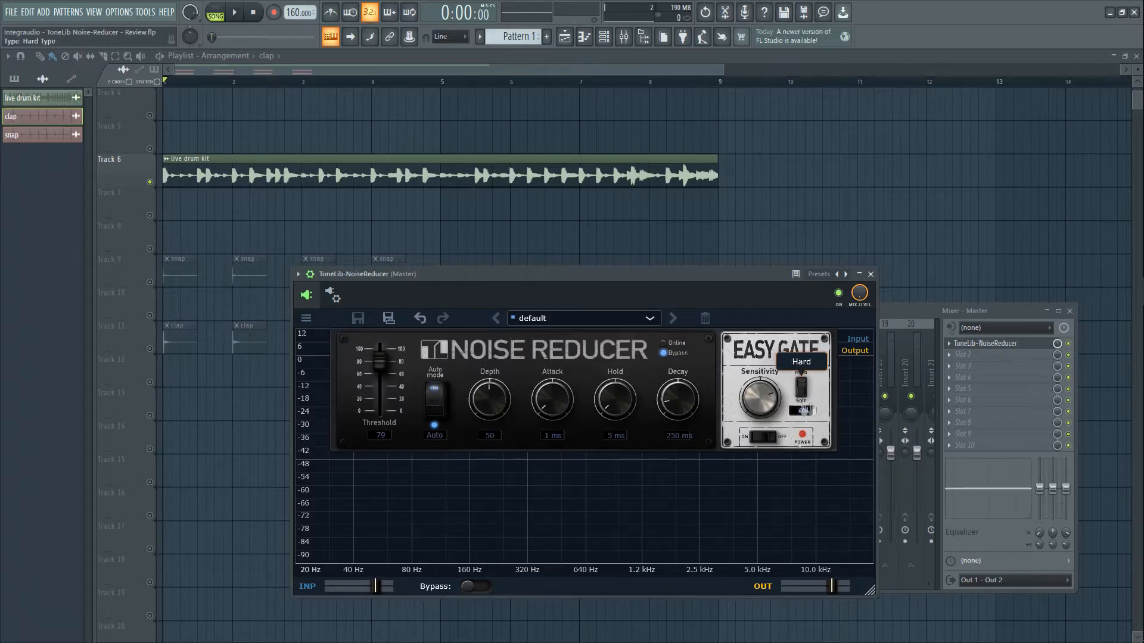
{"action": "left_click_drag", "start_coordinate": [798, 386], "coordinate": [798, 401]}
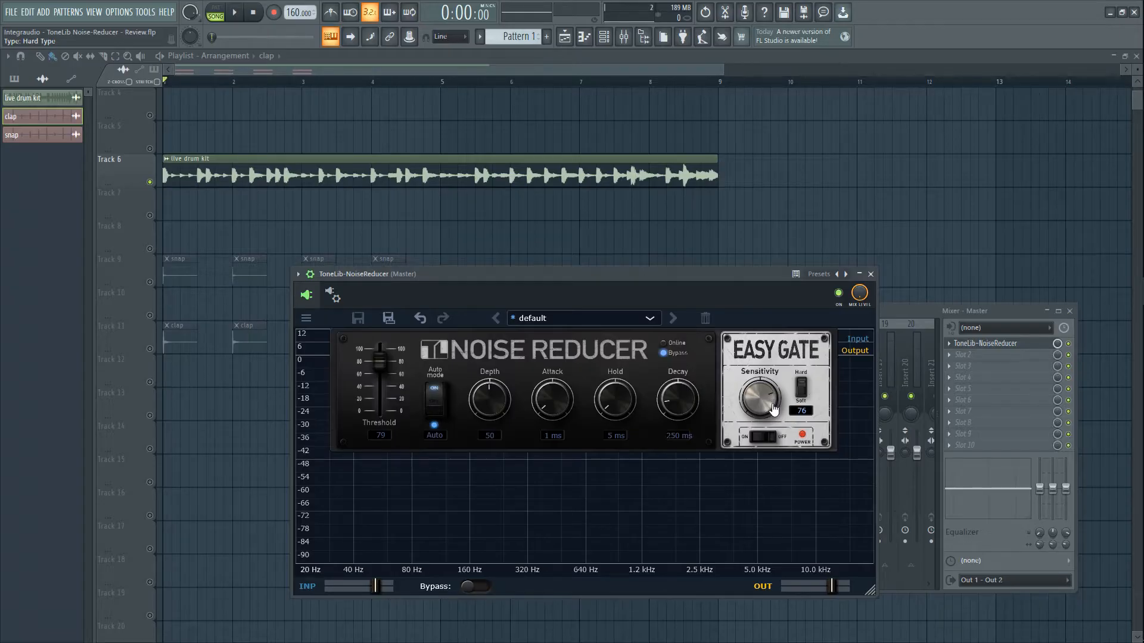
{"action": "mouse_move", "coordinate": [771, 409]}
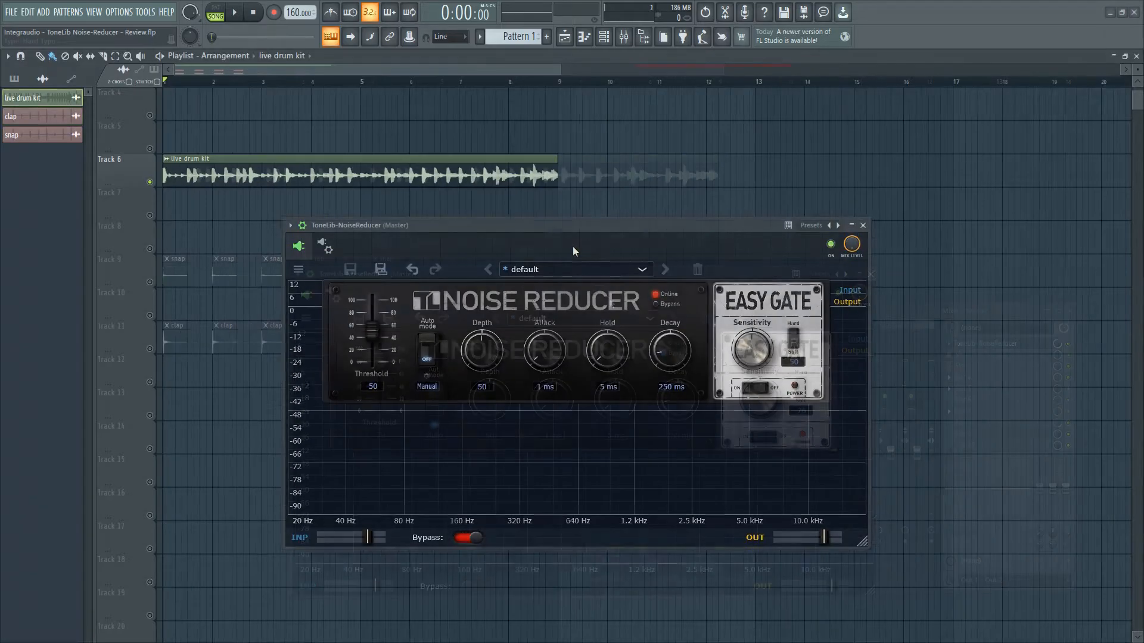
{"action": "left_click", "coordinate": [234, 12]}
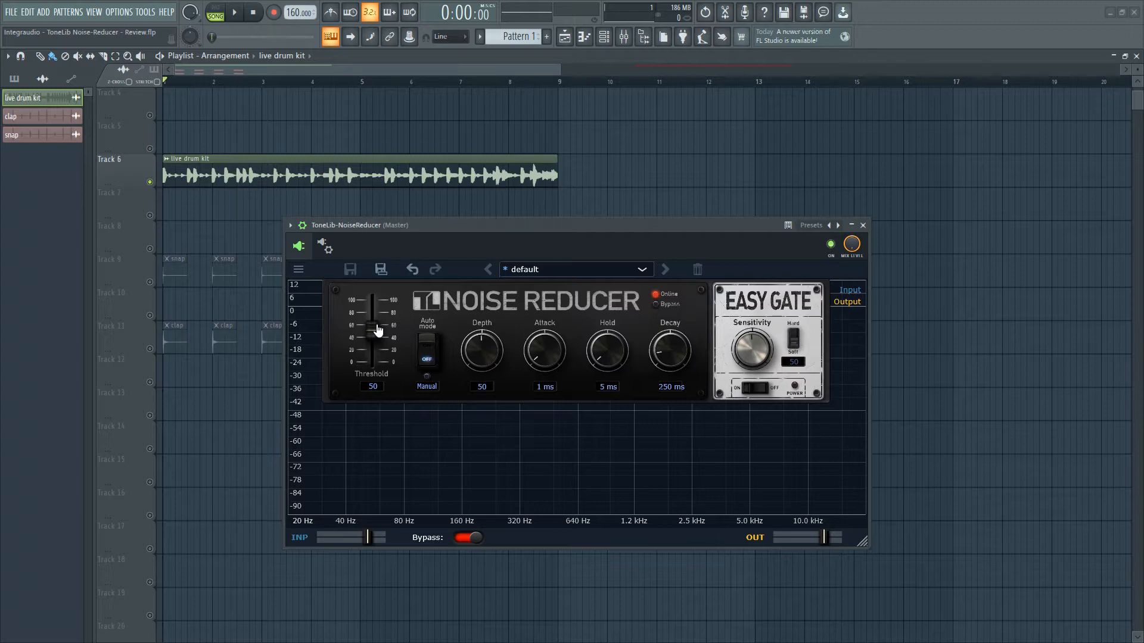
{"action": "mouse_move", "coordinate": [378, 330]}
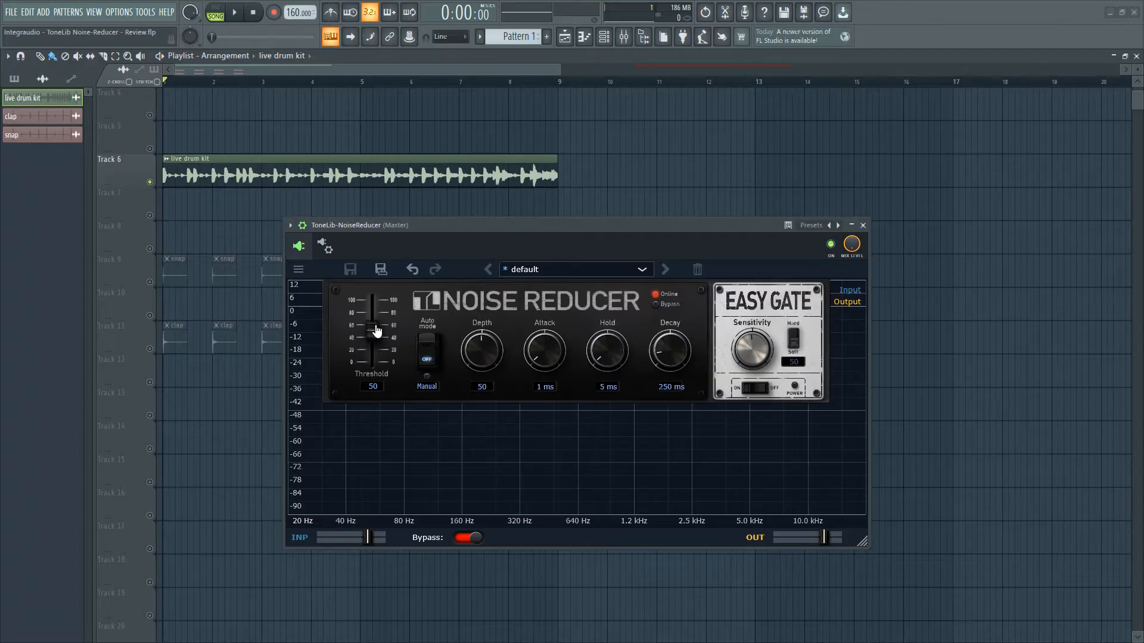
- Un-bypass the noise reducer and raise its threshold stepwise to 93 while the drum sample plays
{"action": "left_click", "coordinate": [465, 537]}
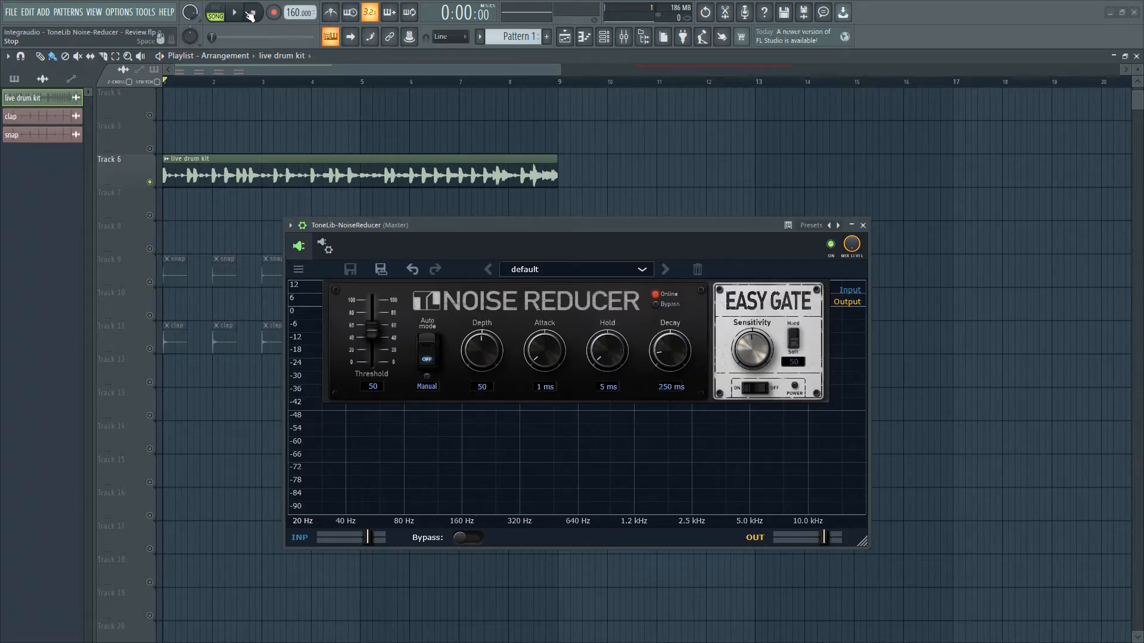
{"action": "left_click", "coordinate": [233, 14]}
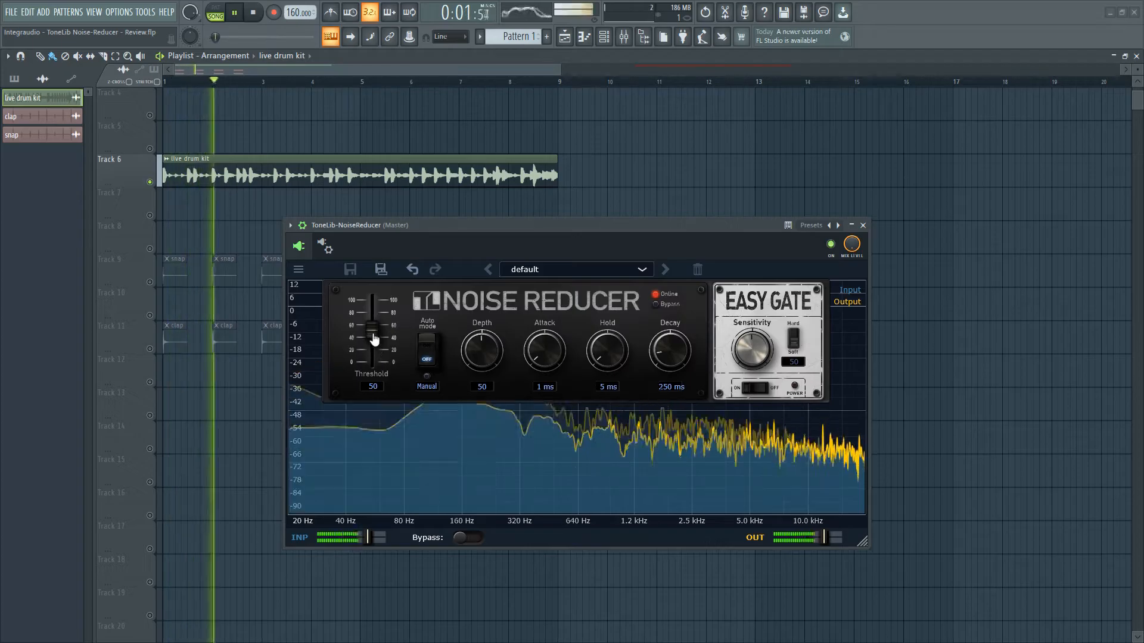
{"action": "left_click_drag", "start_coordinate": [372, 338], "coordinate": [371, 319]}
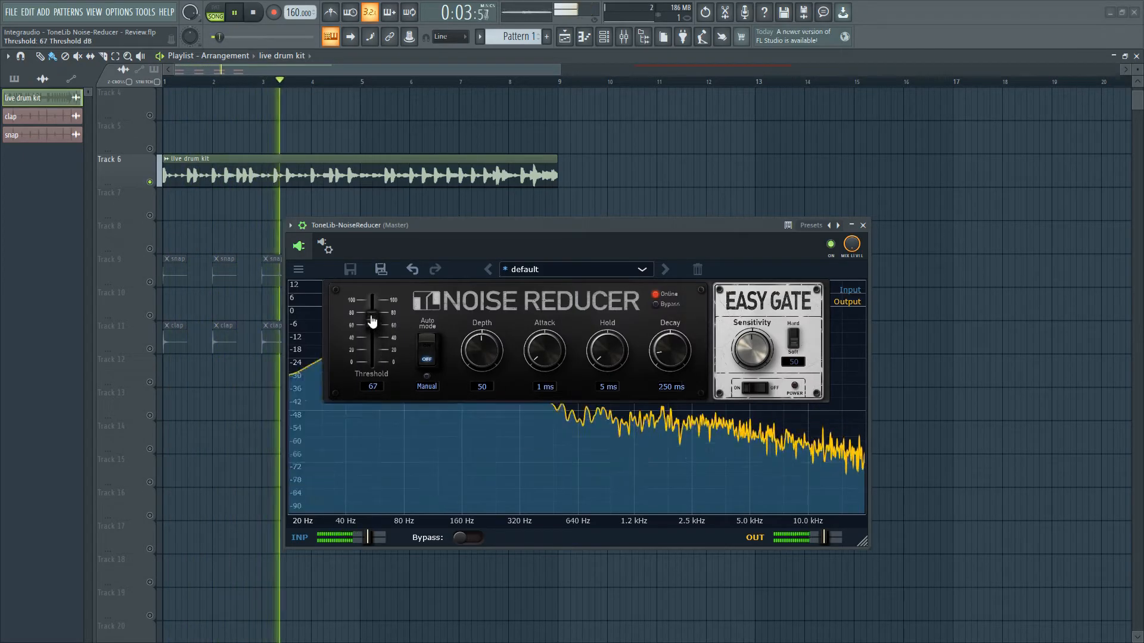
{"action": "left_click_drag", "start_coordinate": [370, 323], "coordinate": [371, 303]}
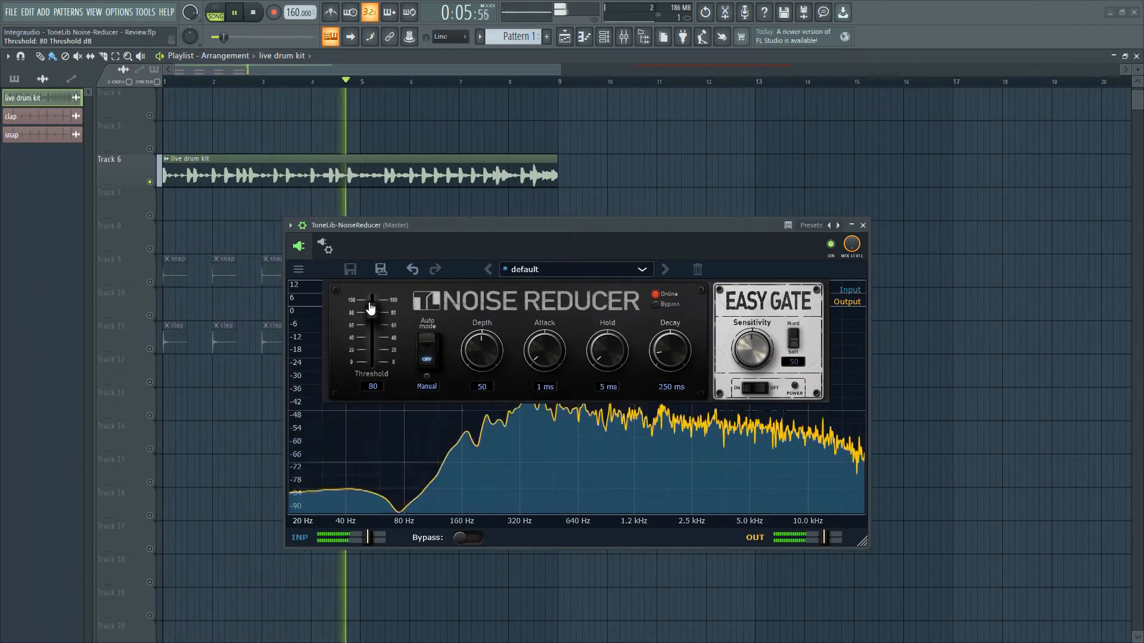
{"action": "left_click_drag", "start_coordinate": [370, 306], "coordinate": [369, 299]}
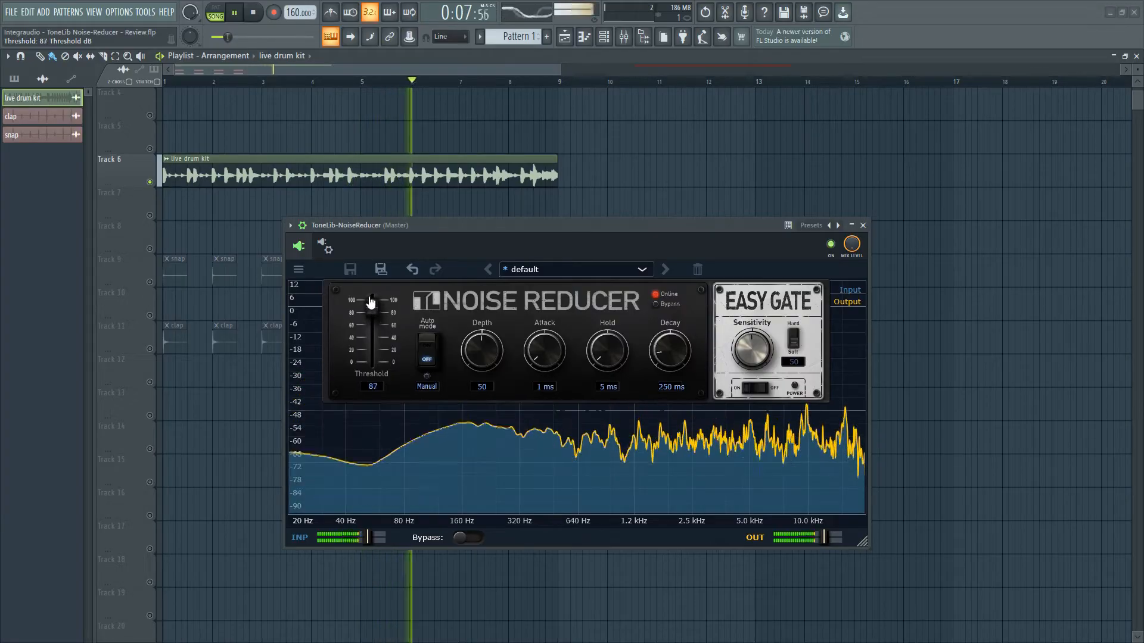
{"action": "left_click_drag", "start_coordinate": [371, 300], "coordinate": [369, 297]}
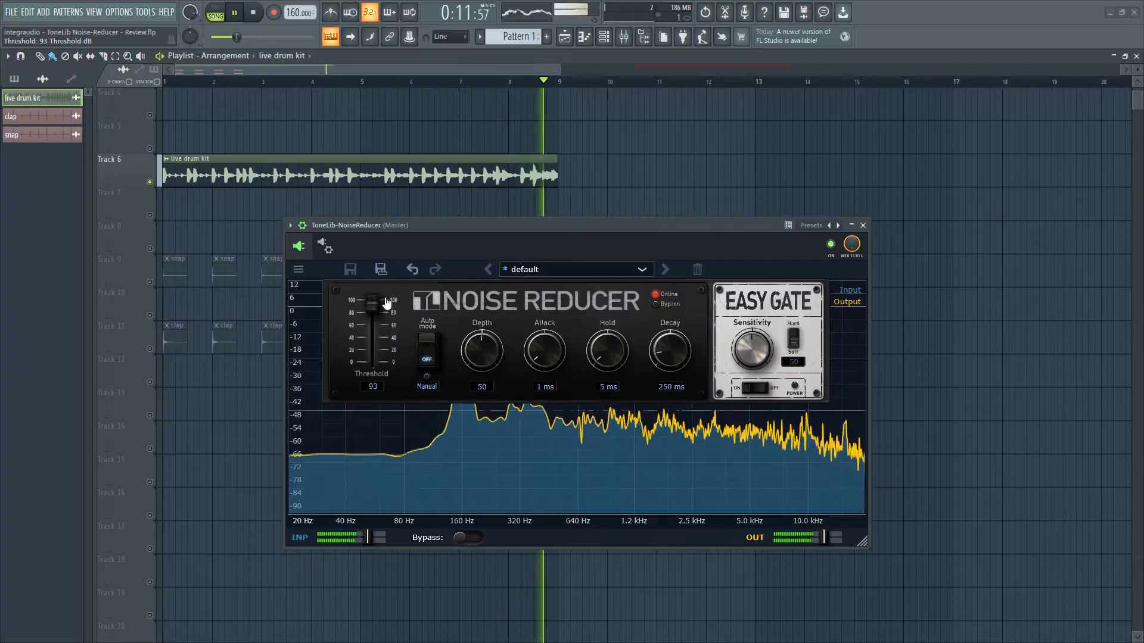
{"action": "left_click", "coordinate": [252, 12]}
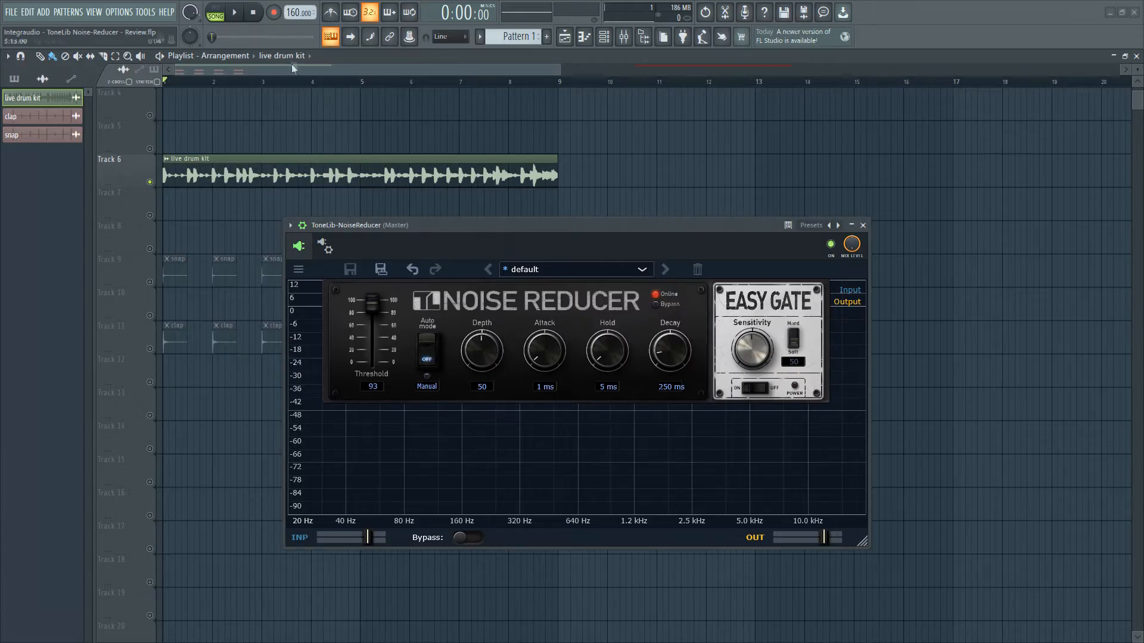
{"action": "left_click", "coordinate": [234, 12]}
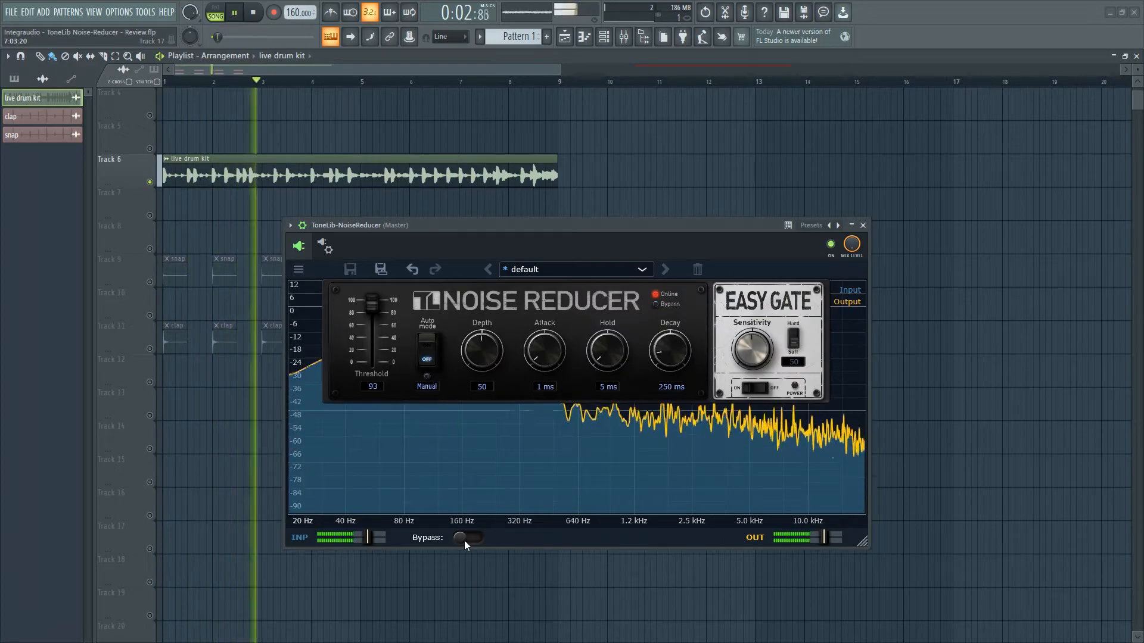
{"action": "left_click", "coordinate": [466, 539]}
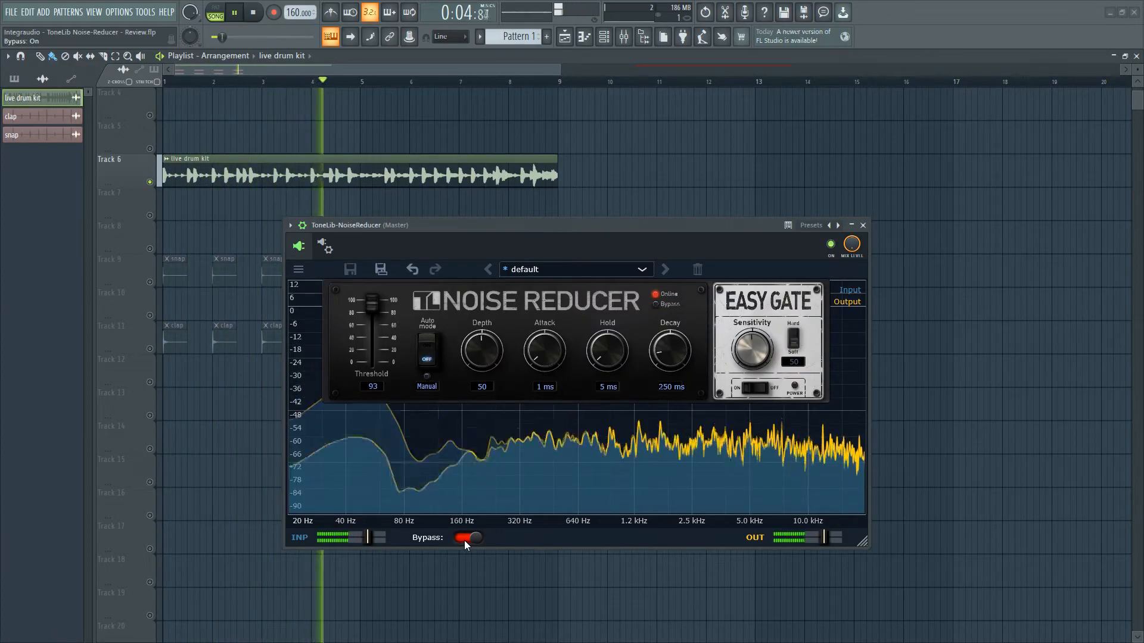
{"action": "left_click", "coordinate": [468, 537]}
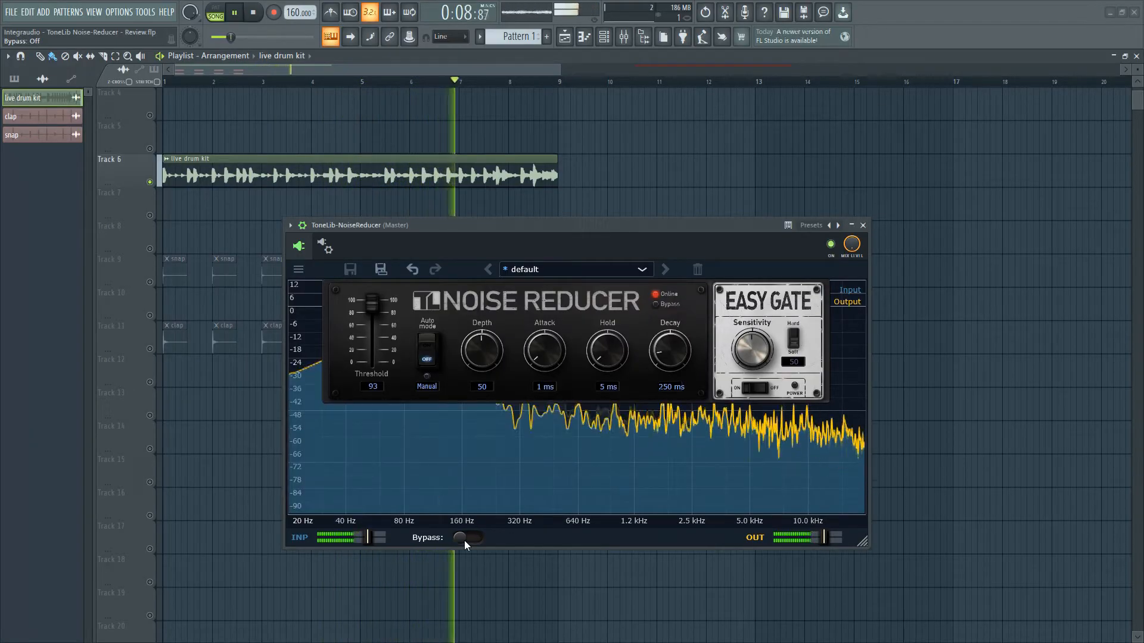
{"action": "left_click", "coordinate": [467, 537]}
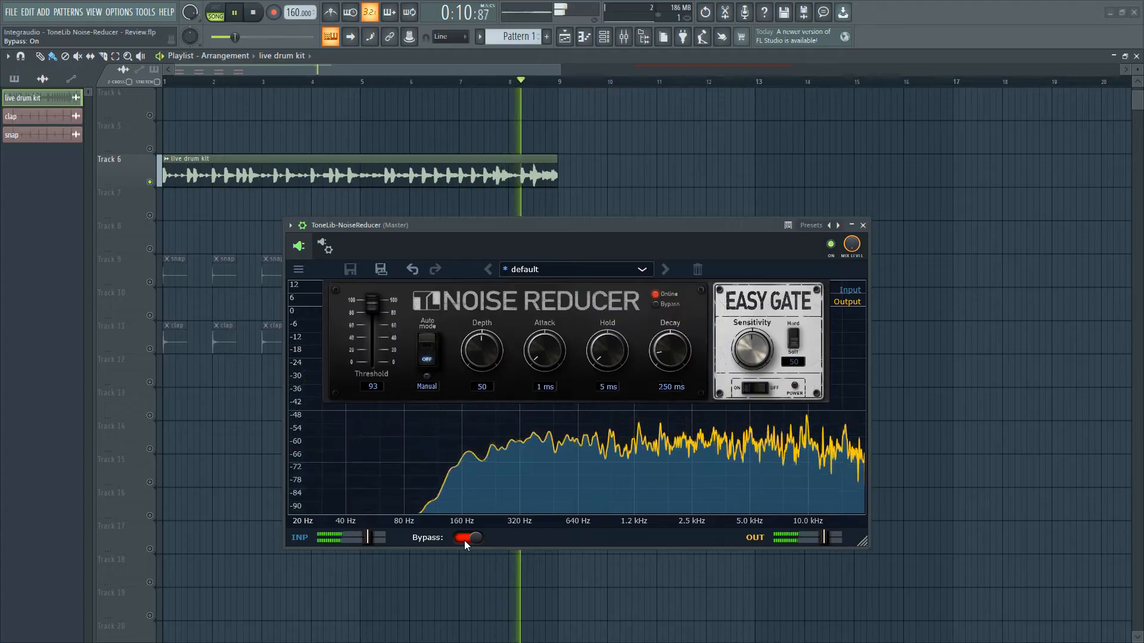
{"action": "left_click", "coordinate": [467, 538]}
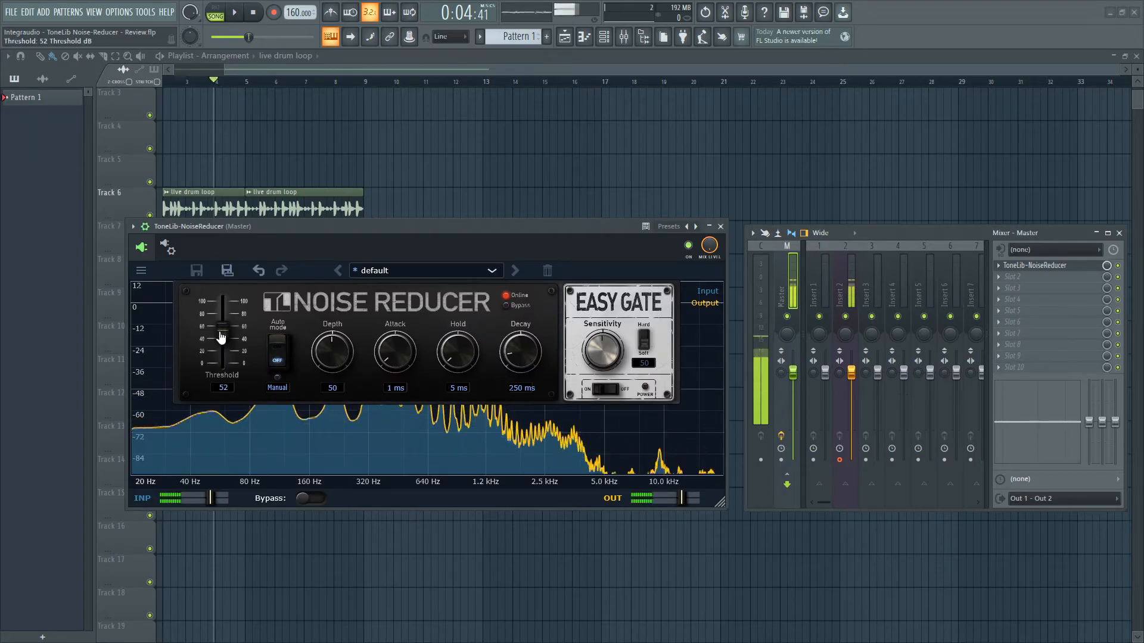
- Drop the threshold to about 52, then step it back up through 54, 61 and 62 to about 67
{"action": "left_click_drag", "start_coordinate": [221, 340], "coordinate": [221, 333]}
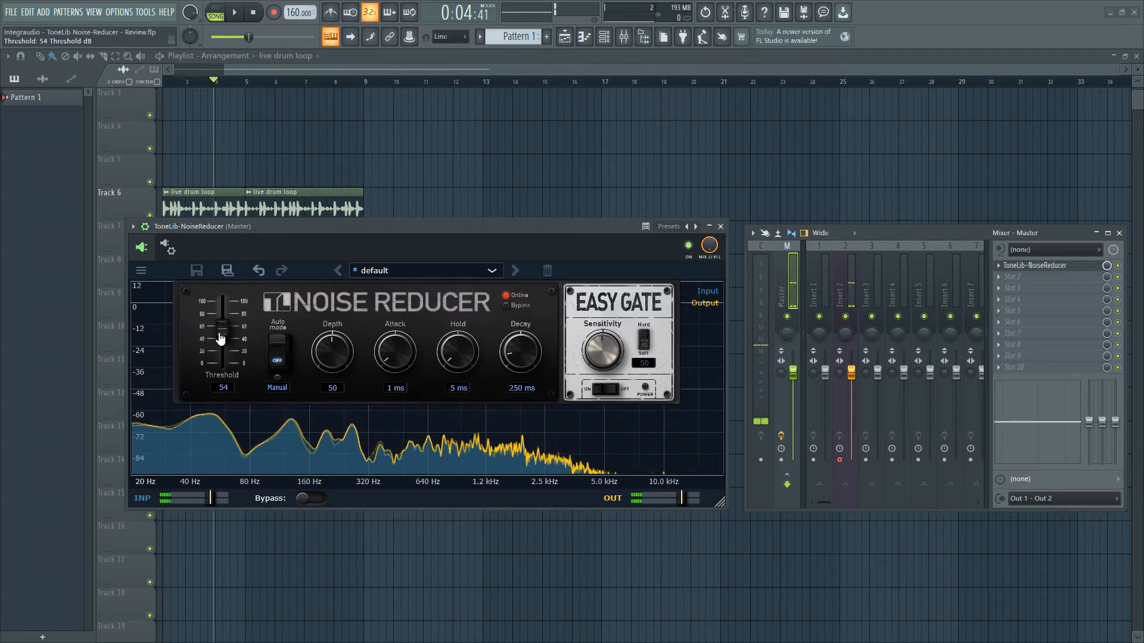
{"action": "left_click_drag", "start_coordinate": [222, 337], "coordinate": [222, 326]}
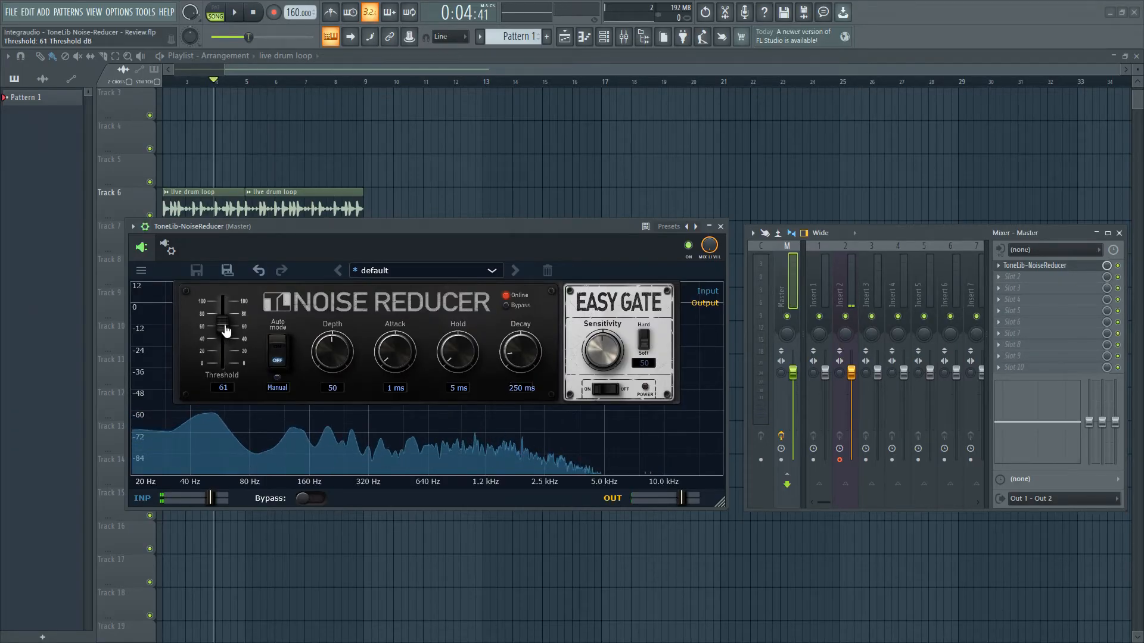
{"action": "left_click_drag", "start_coordinate": [225, 327], "coordinate": [225, 324]}
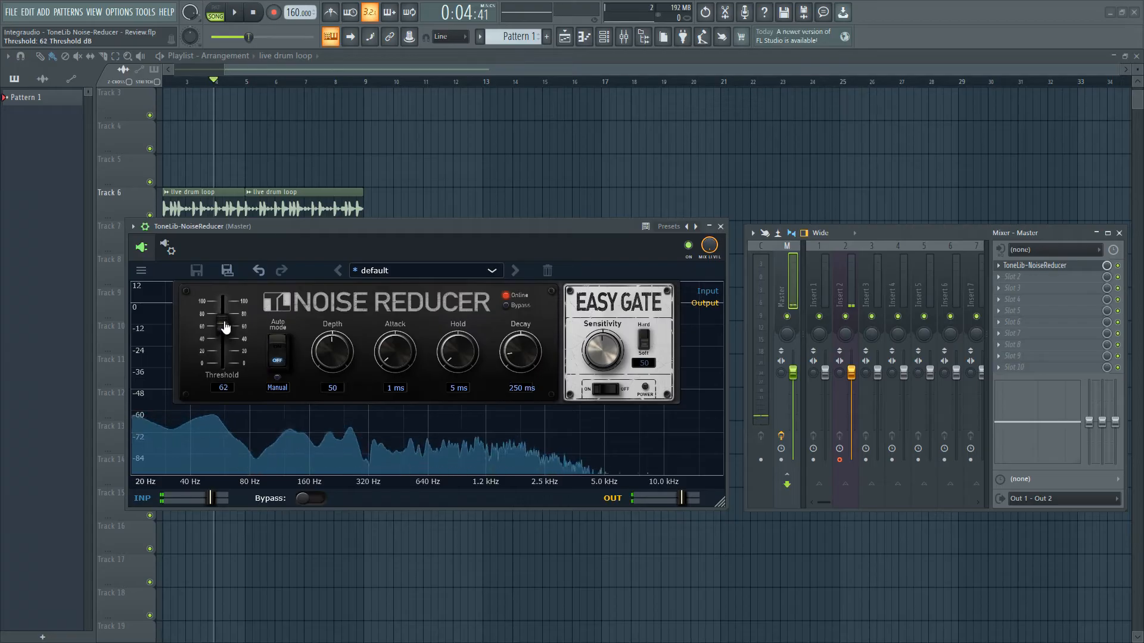
{"action": "left_click_drag", "start_coordinate": [223, 326], "coordinate": [223, 321]}
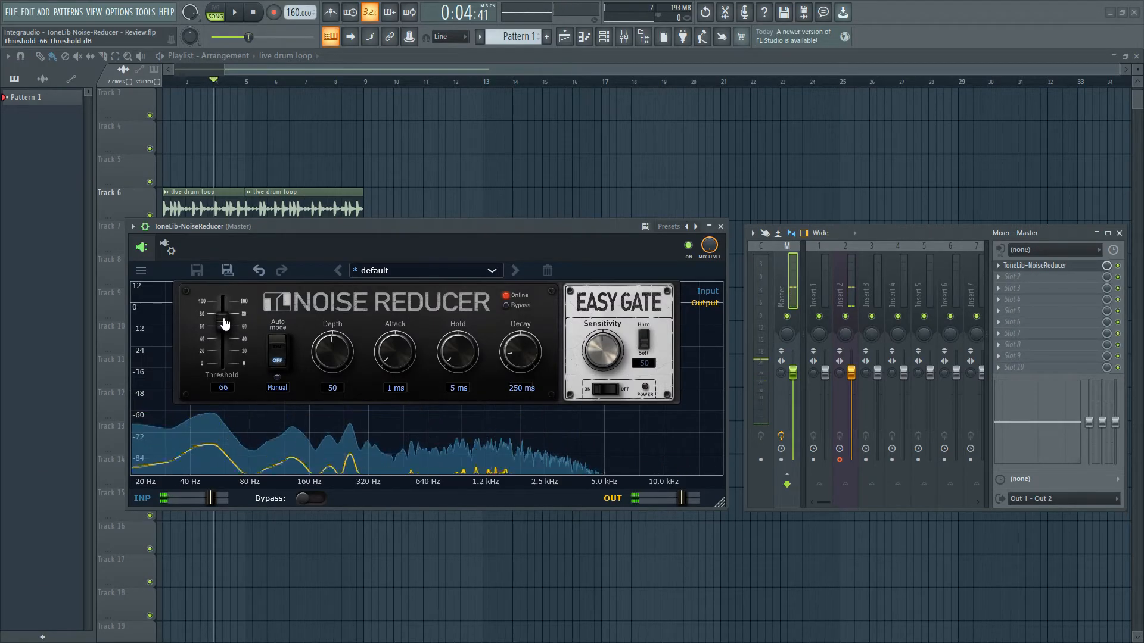
{"action": "left_click_drag", "start_coordinate": [222, 324], "coordinate": [221, 317]}
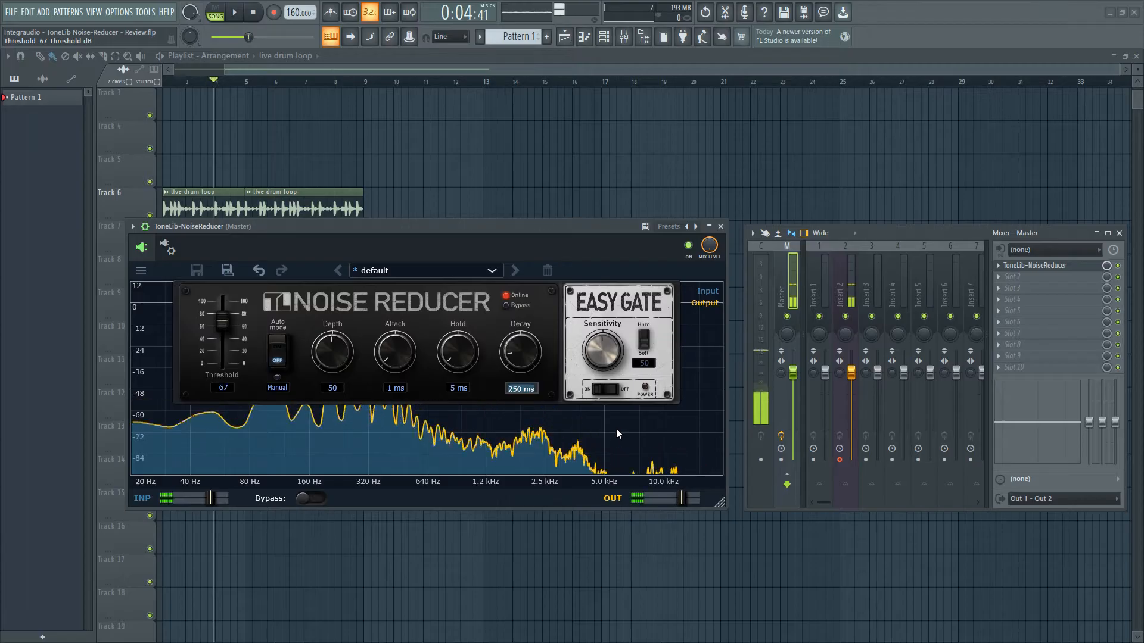
- Set the gate decay to 20 ms, push reduction depth to 100 and raise the threshold to 70
{"action": "left_click_drag", "start_coordinate": [519, 350], "coordinate": [519, 379]}
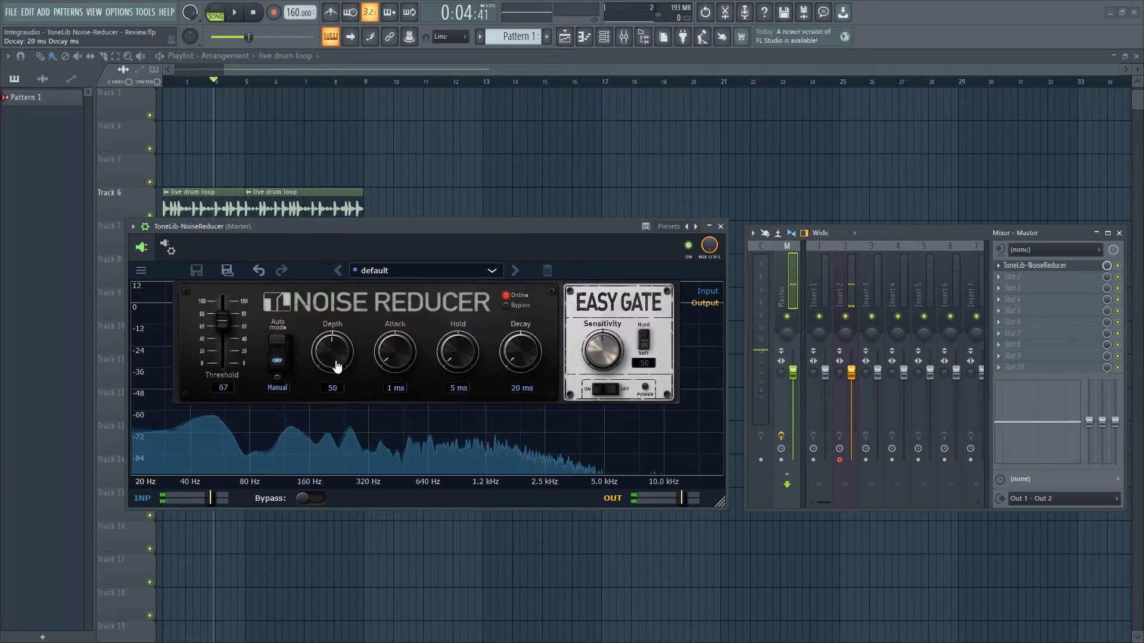
{"action": "left_click_drag", "start_coordinate": [332, 354], "coordinate": [332, 339]}
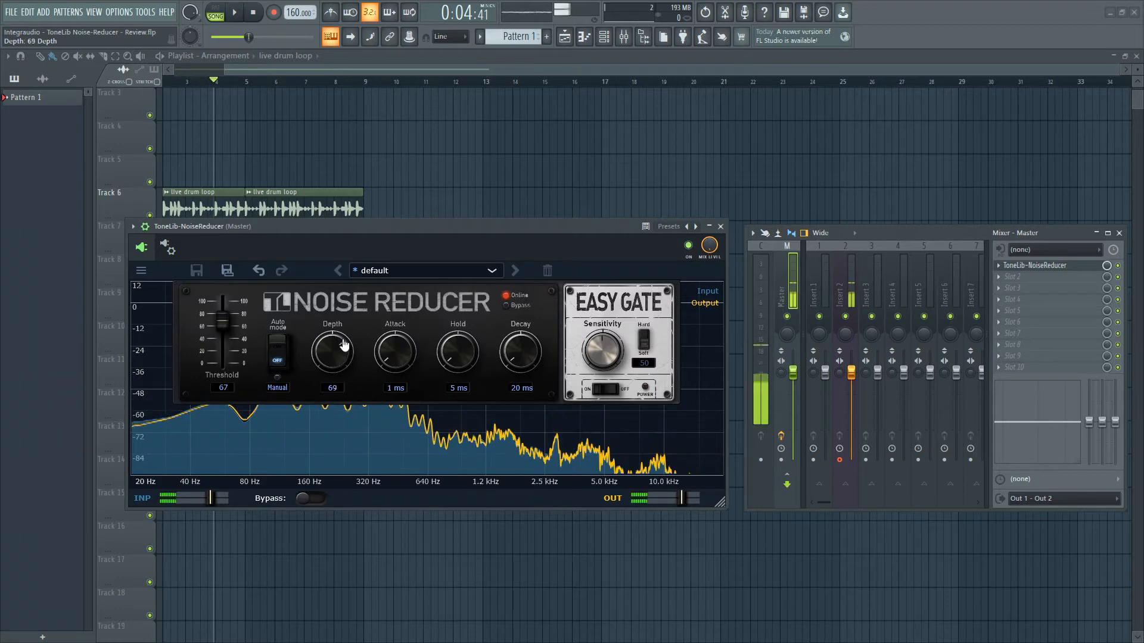
{"action": "left_click_drag", "start_coordinate": [333, 353], "coordinate": [333, 343]}
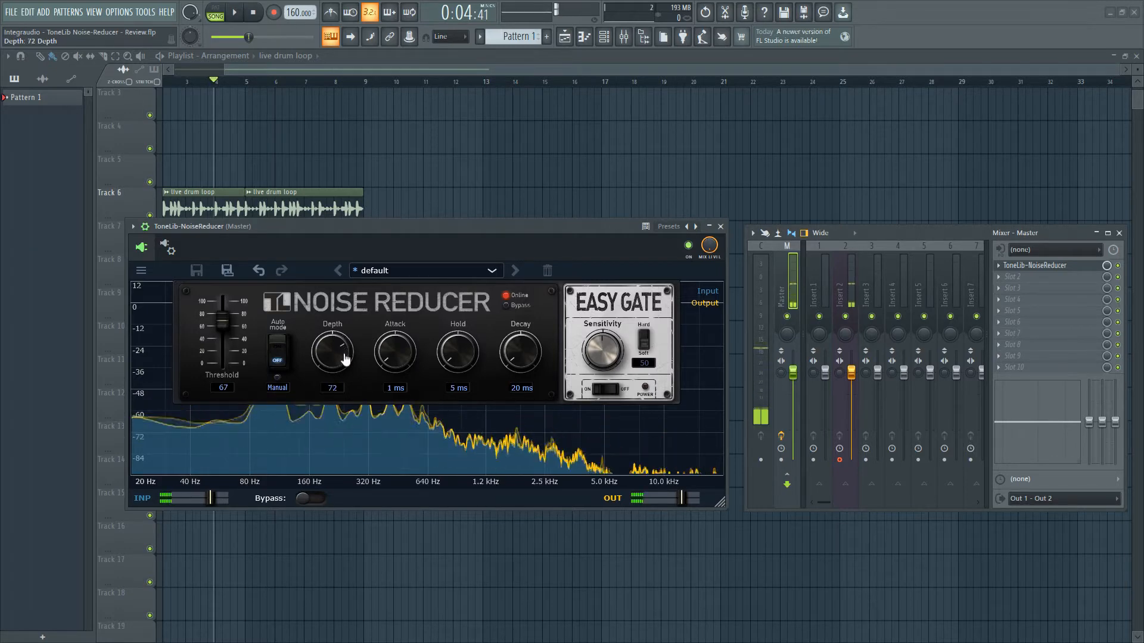
{"action": "left_click_drag", "start_coordinate": [331, 354], "coordinate": [331, 343]}
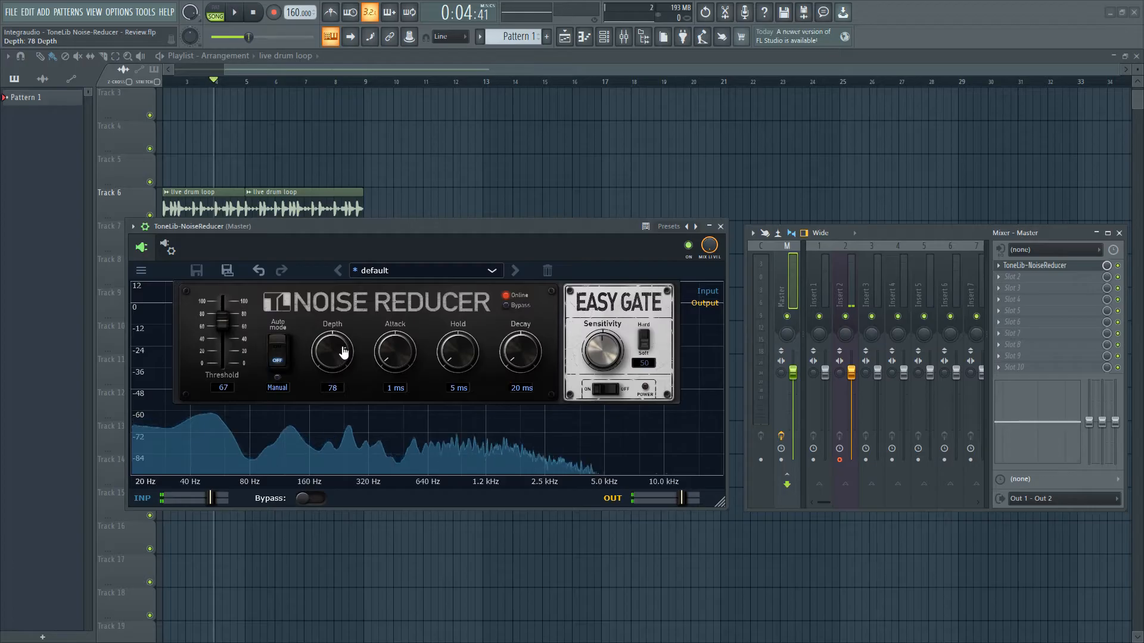
{"action": "left_click_drag", "start_coordinate": [332, 354], "coordinate": [333, 307]}
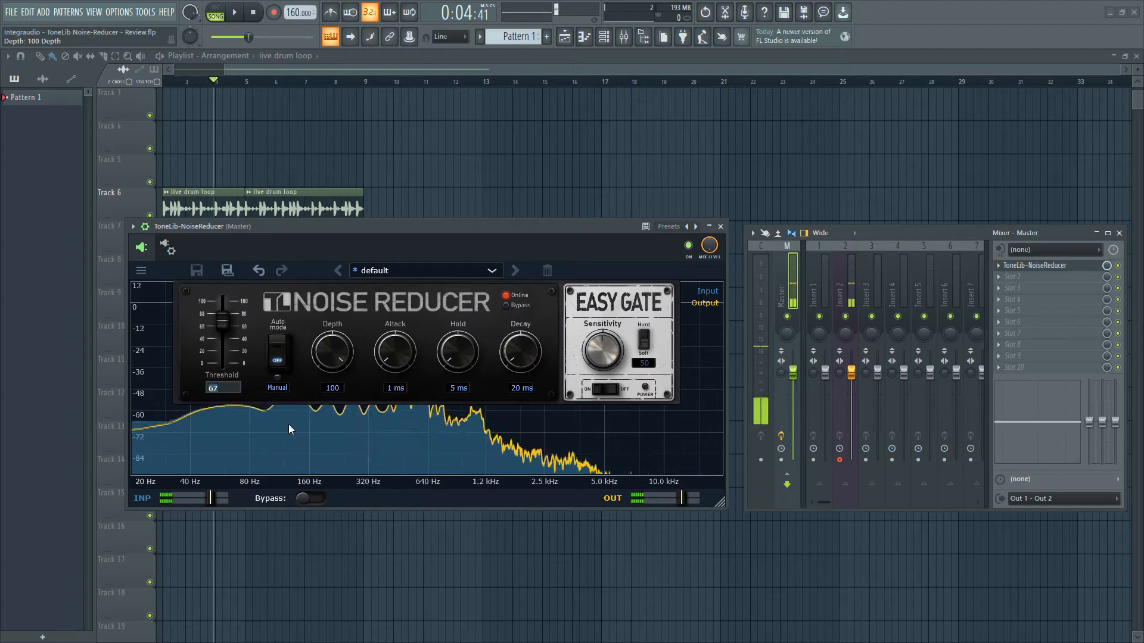
{"action": "left_click_drag", "start_coordinate": [222, 329], "coordinate": [223, 317]}
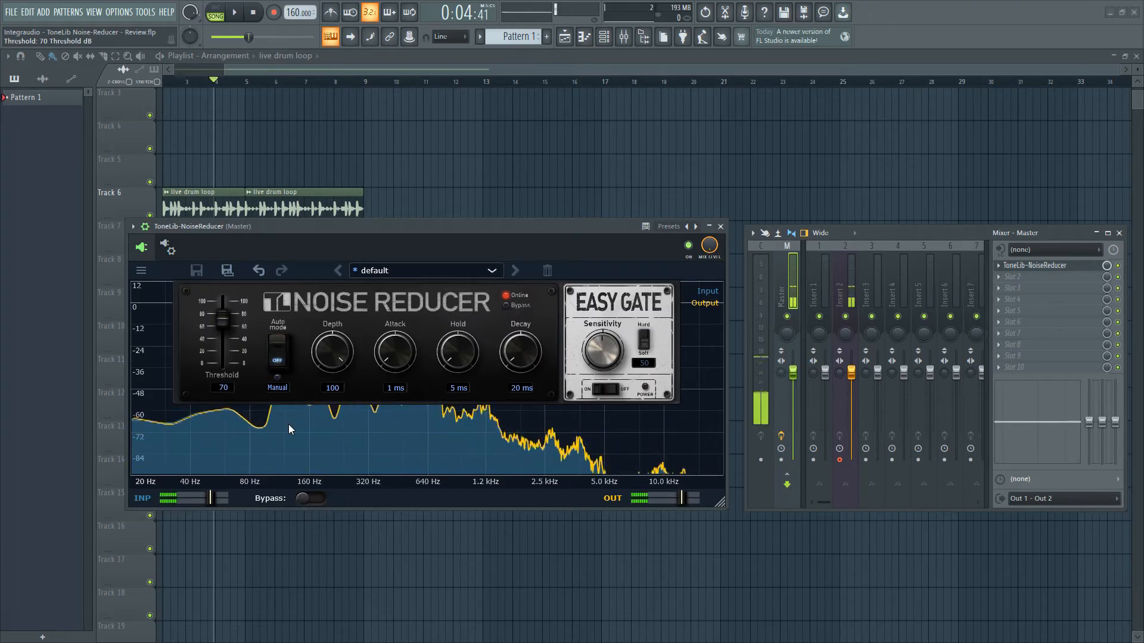
- Toggle the gate bypass on and off twice to compare the gated and ungated drum loop
{"action": "left_click", "coordinate": [310, 498]}
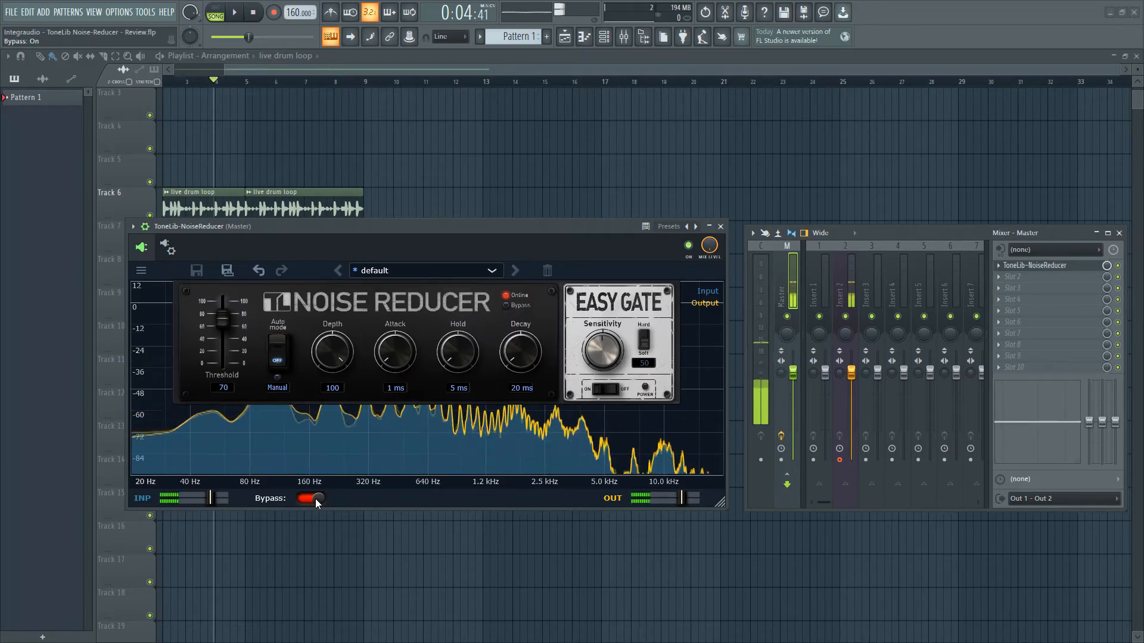
{"action": "left_click", "coordinate": [306, 498]}
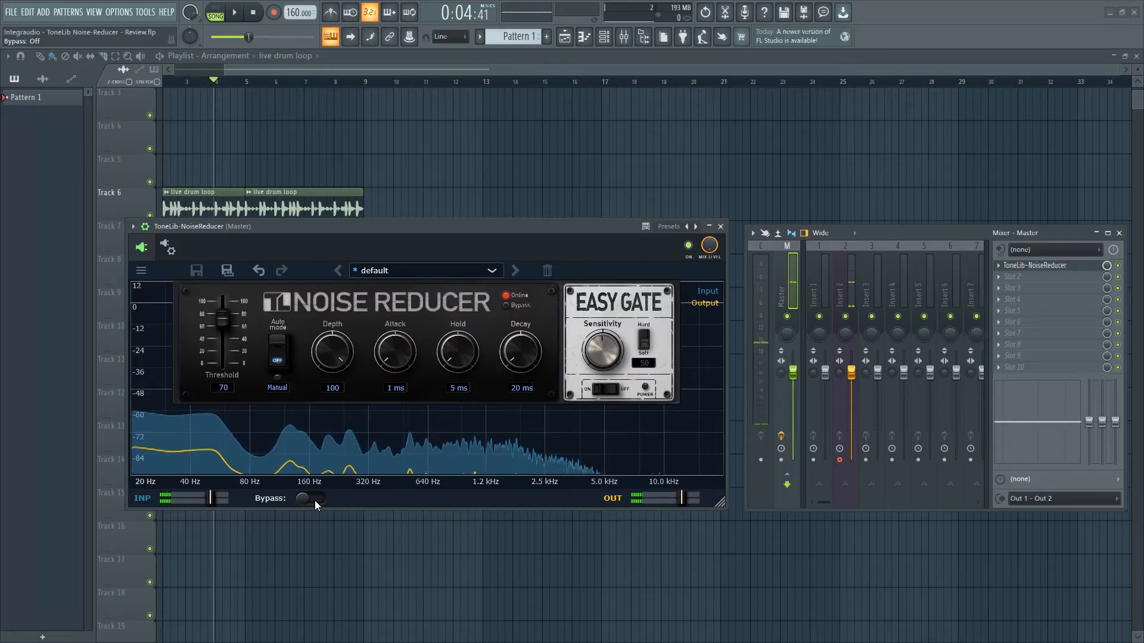
{"action": "left_click", "coordinate": [302, 498]}
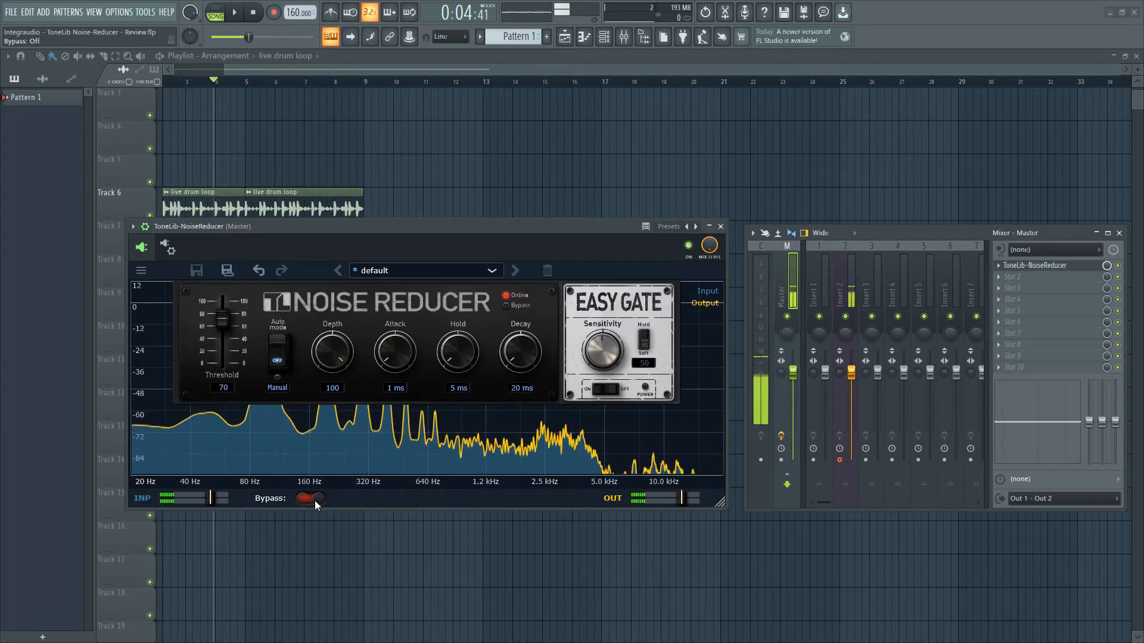
{"action": "left_click", "coordinate": [306, 500]}
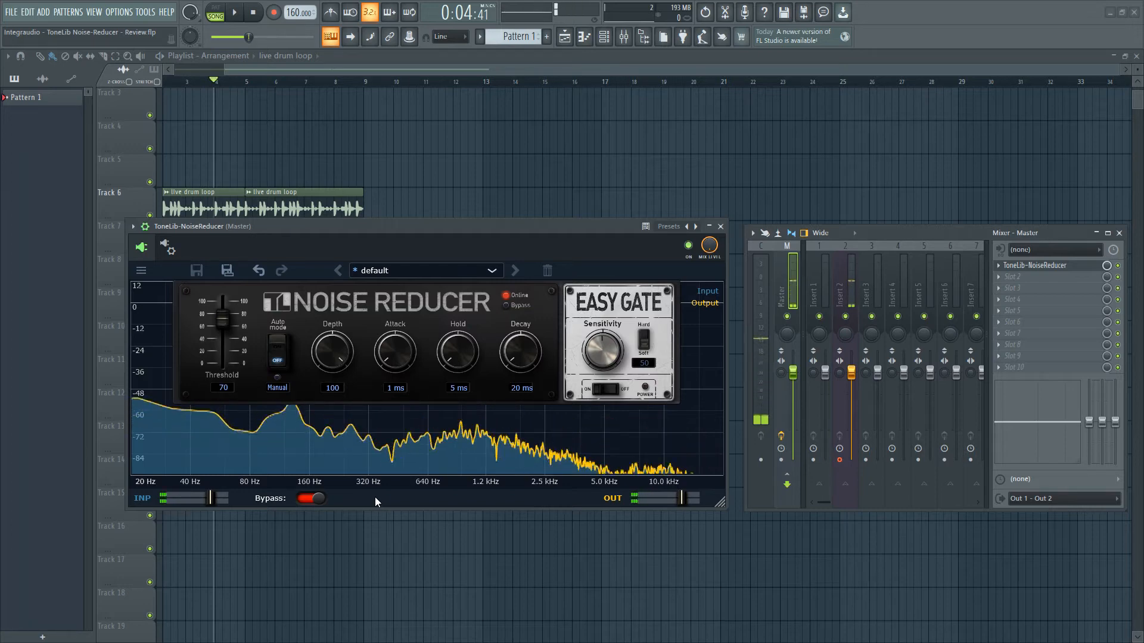
{"action": "left_click", "coordinate": [310, 498]}
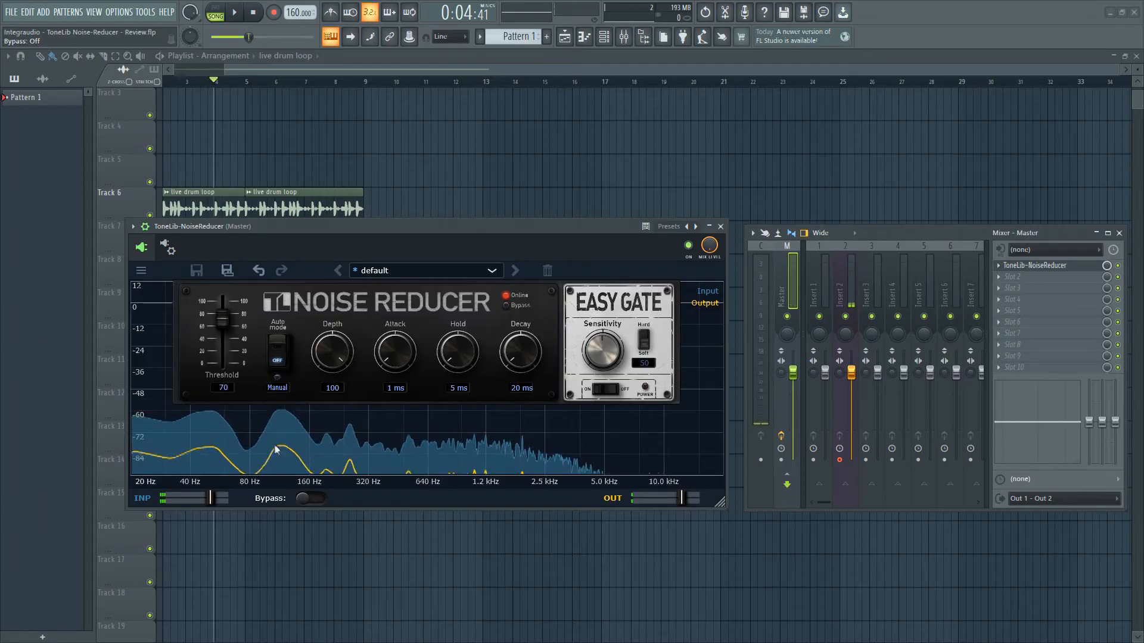
{"action": "left_click", "coordinate": [309, 498]}
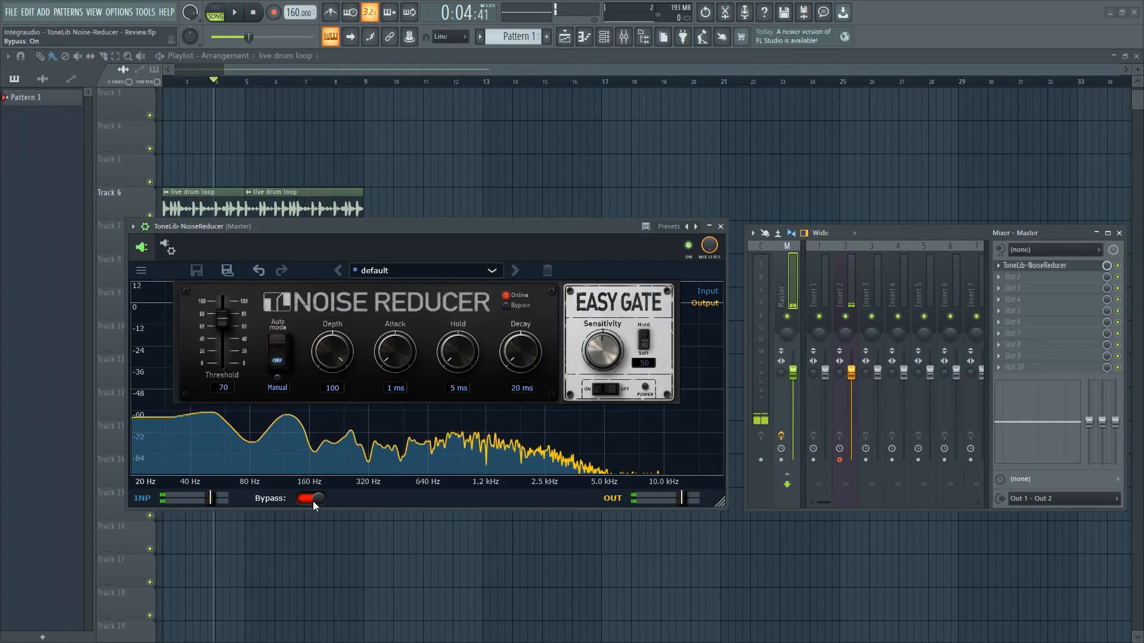
{"action": "left_click", "coordinate": [306, 498]}
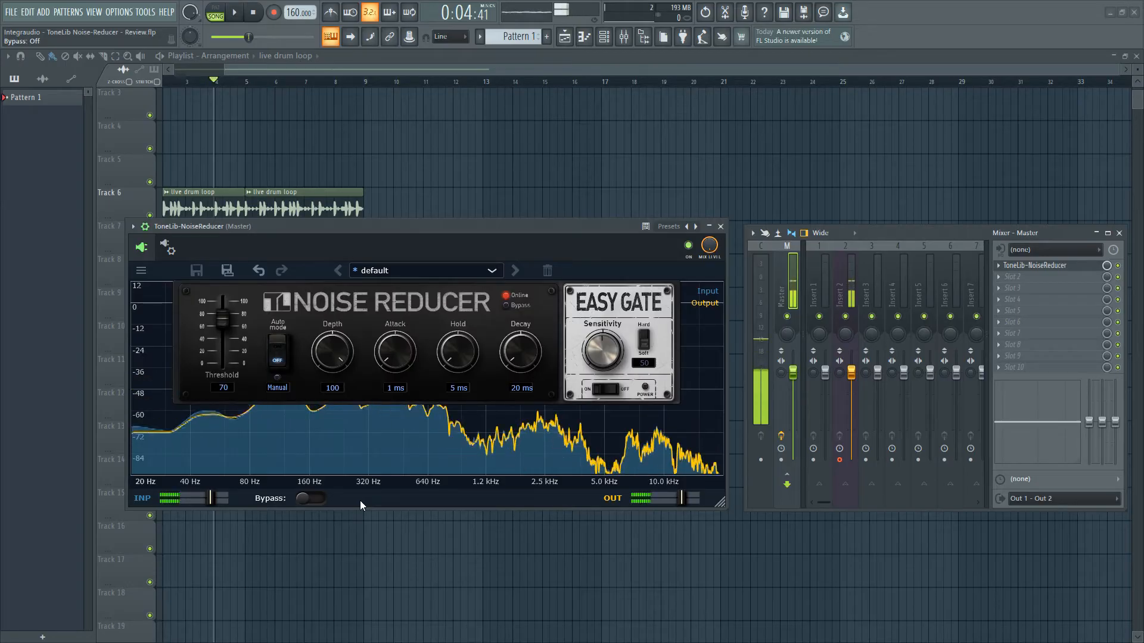
{"action": "left_click", "coordinate": [310, 498]}
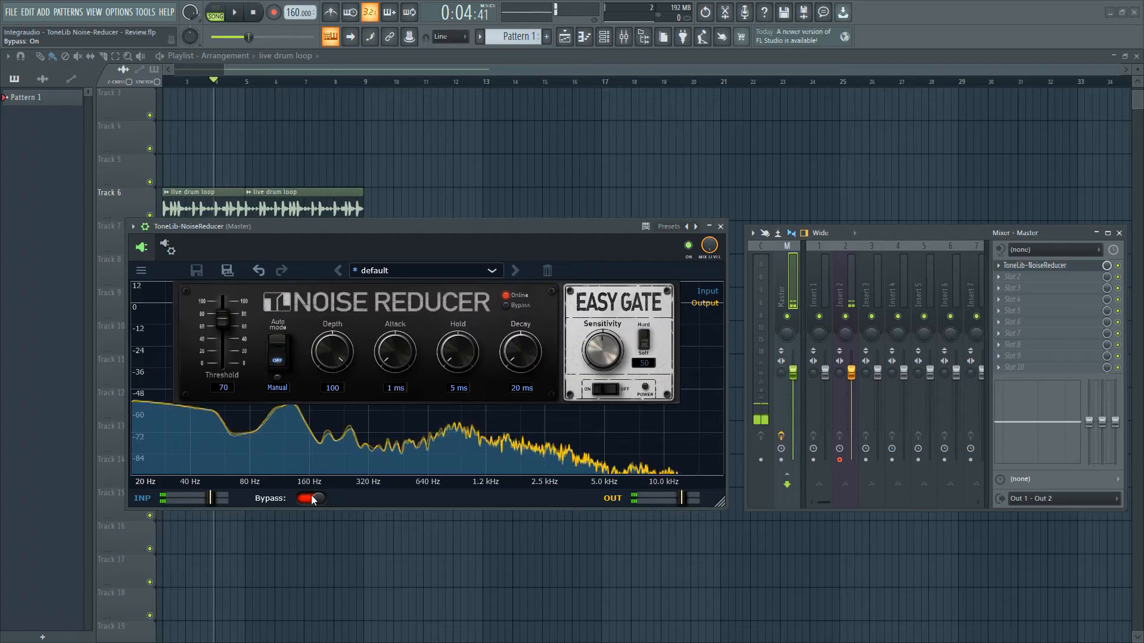
{"action": "left_click", "coordinate": [306, 498]}
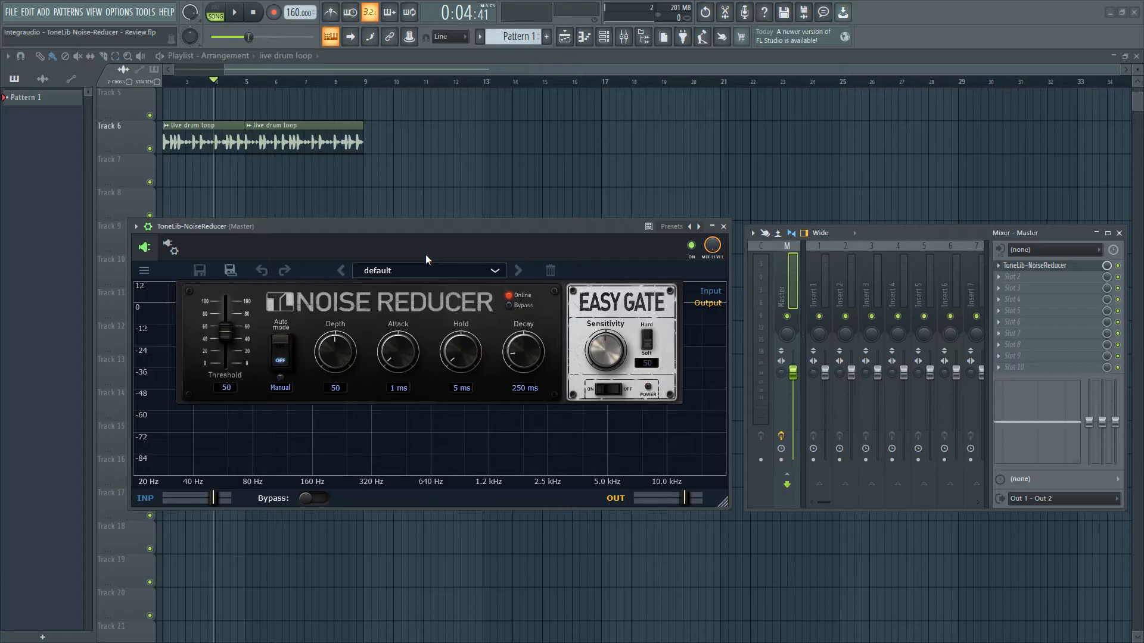
{"action": "mouse_move", "coordinate": [332, 285]}
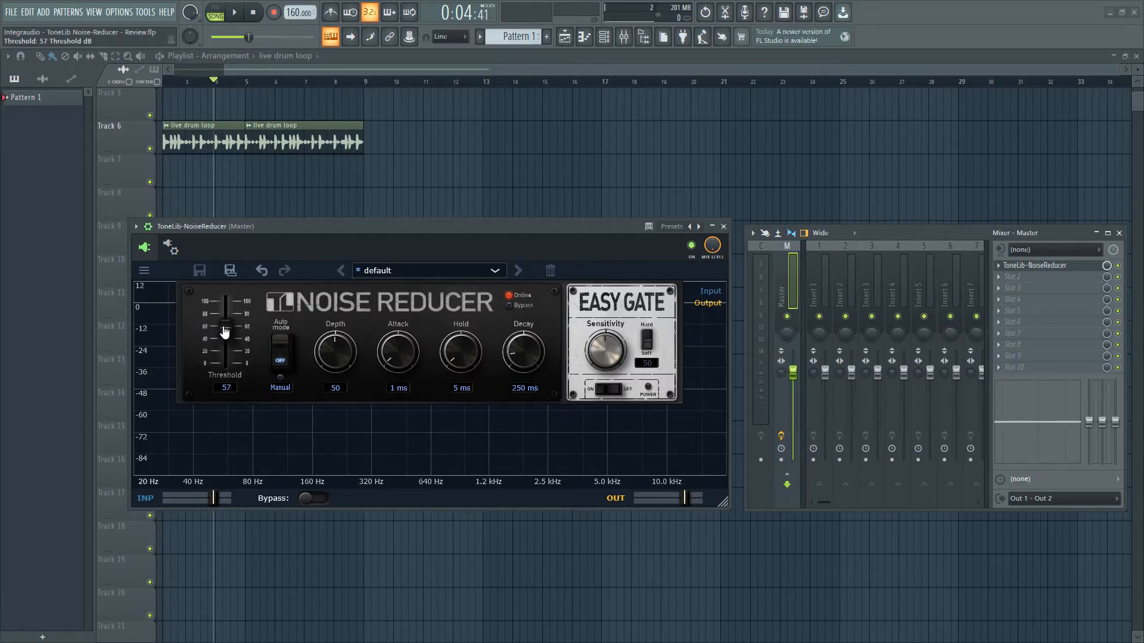
- Bring up the Save Preset As prompt for the current settings and dismiss it
{"action": "left_click", "coordinate": [229, 270]}
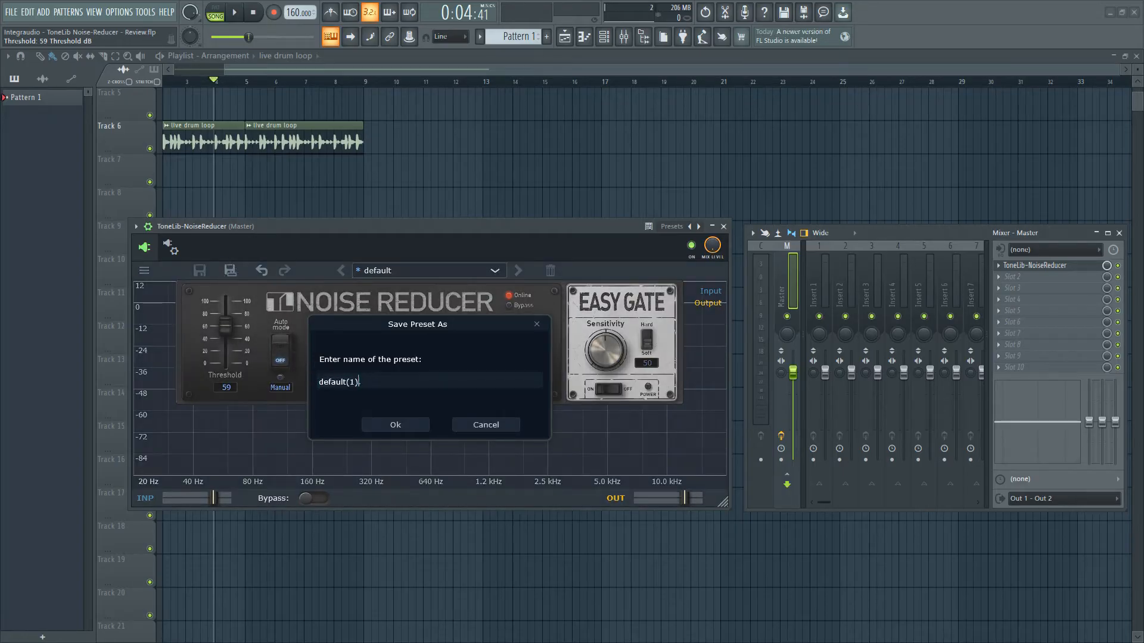
{"action": "left_click", "coordinate": [485, 424]}
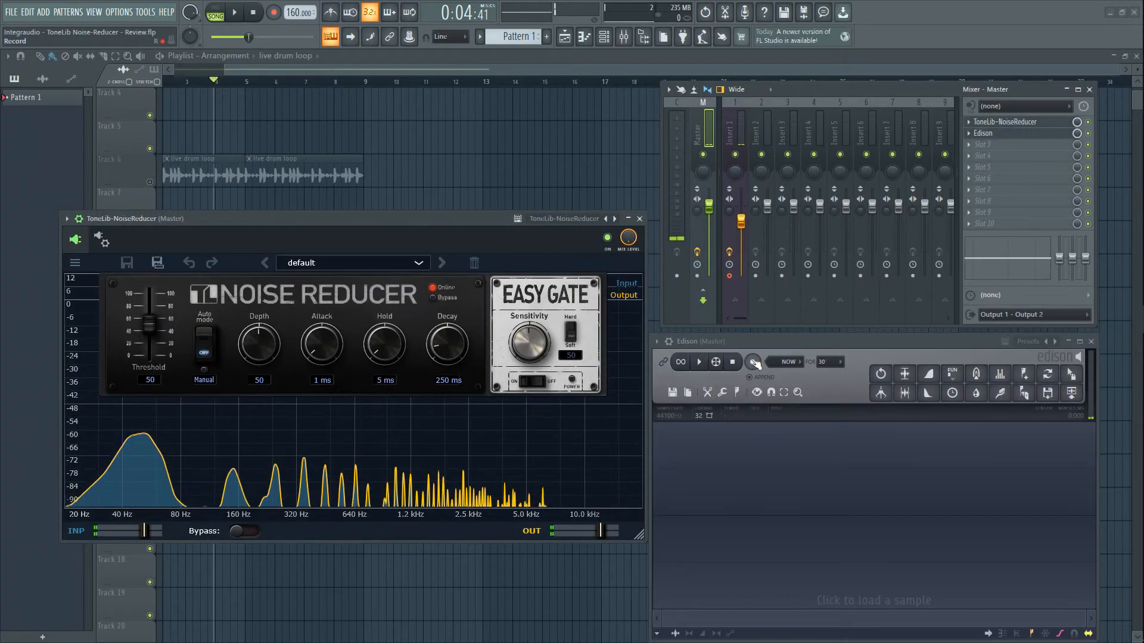
- Record the master into Edison with Easy Gate sensitivity at 100, toggling bypass to compare the raw signal
{"action": "left_click", "coordinate": [752, 362]}
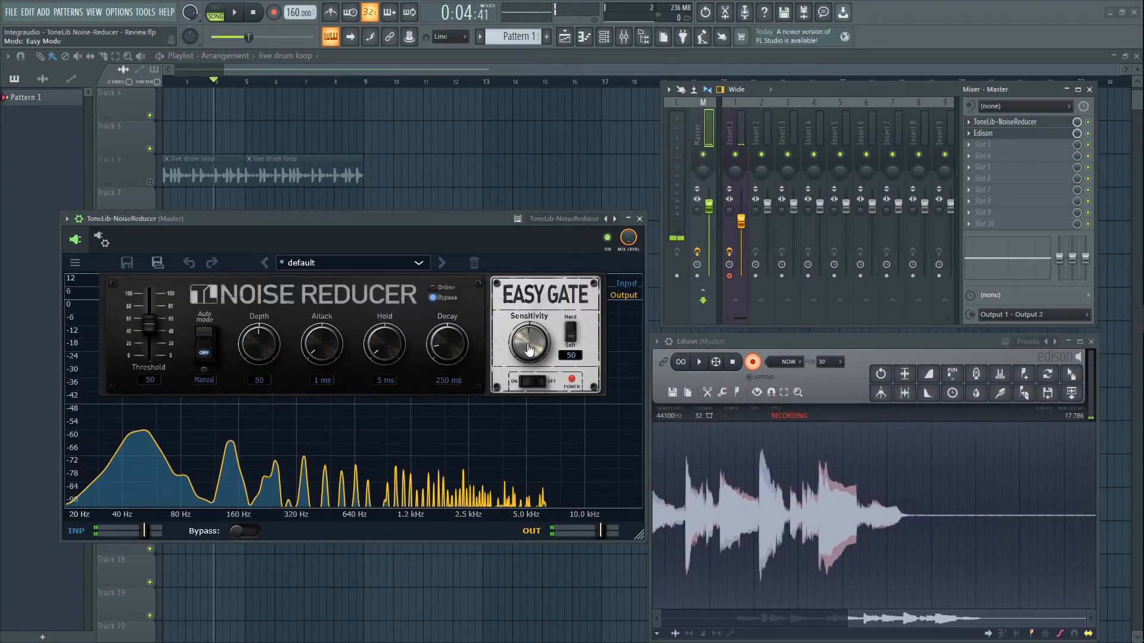
{"action": "left_click_drag", "start_coordinate": [525, 344], "coordinate": [525, 307]}
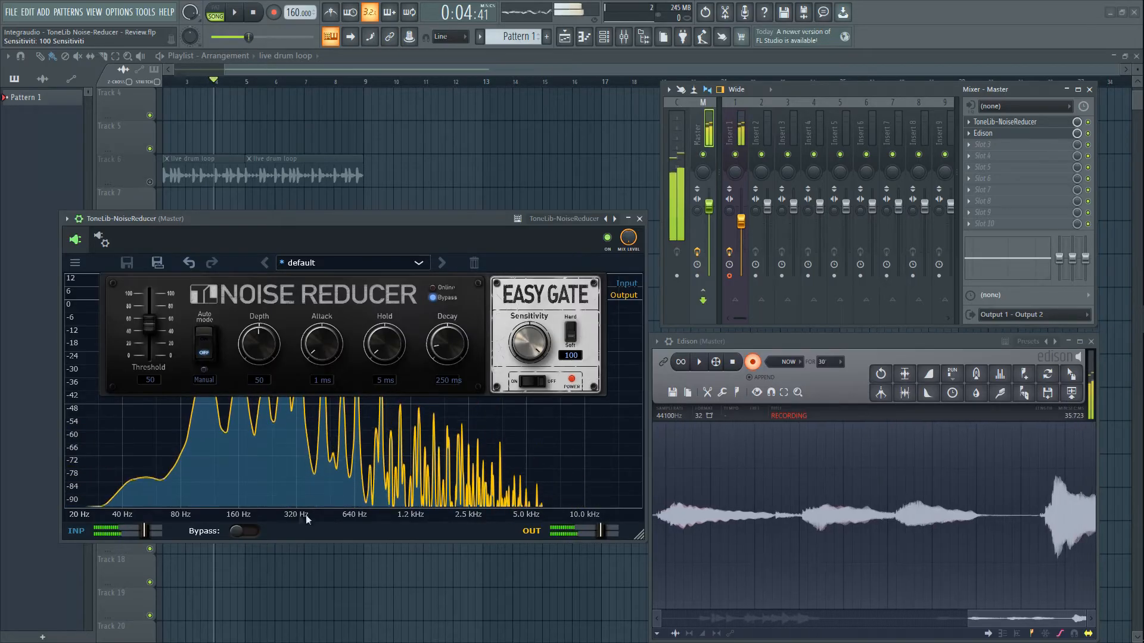
{"action": "left_click", "coordinate": [244, 531]}
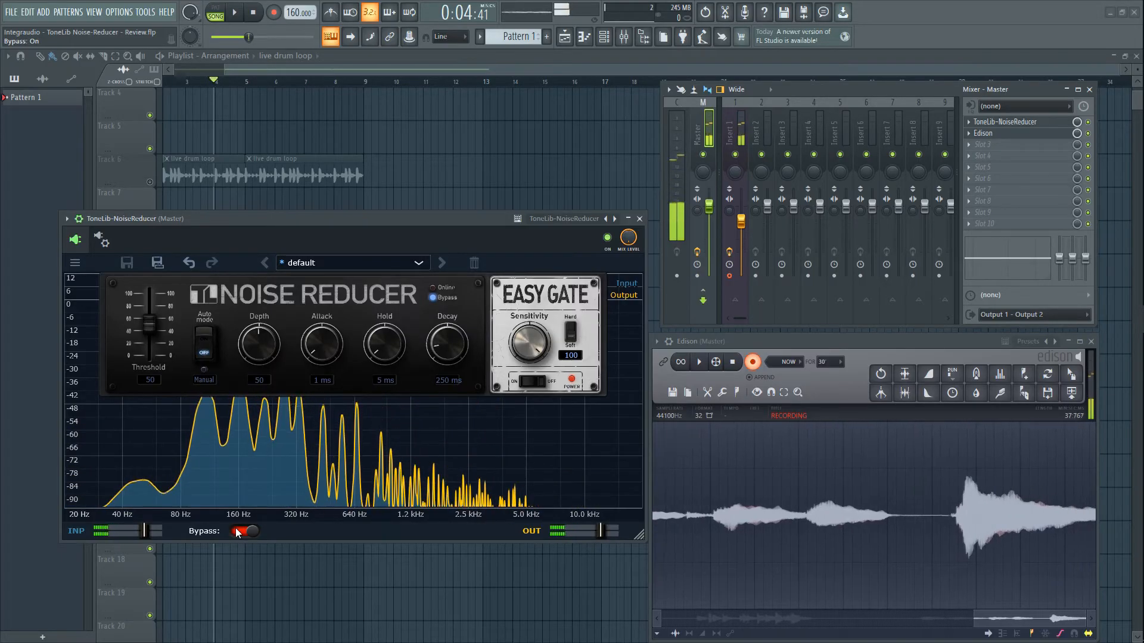
{"action": "left_click", "coordinate": [245, 532]}
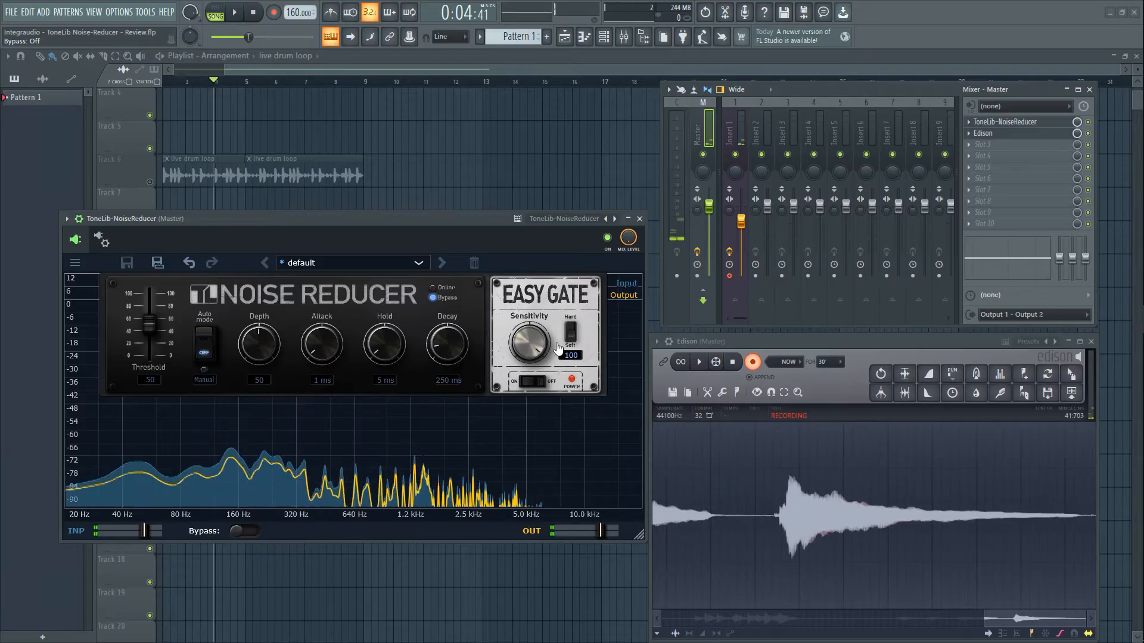
{"action": "left_click", "coordinate": [569, 336]}
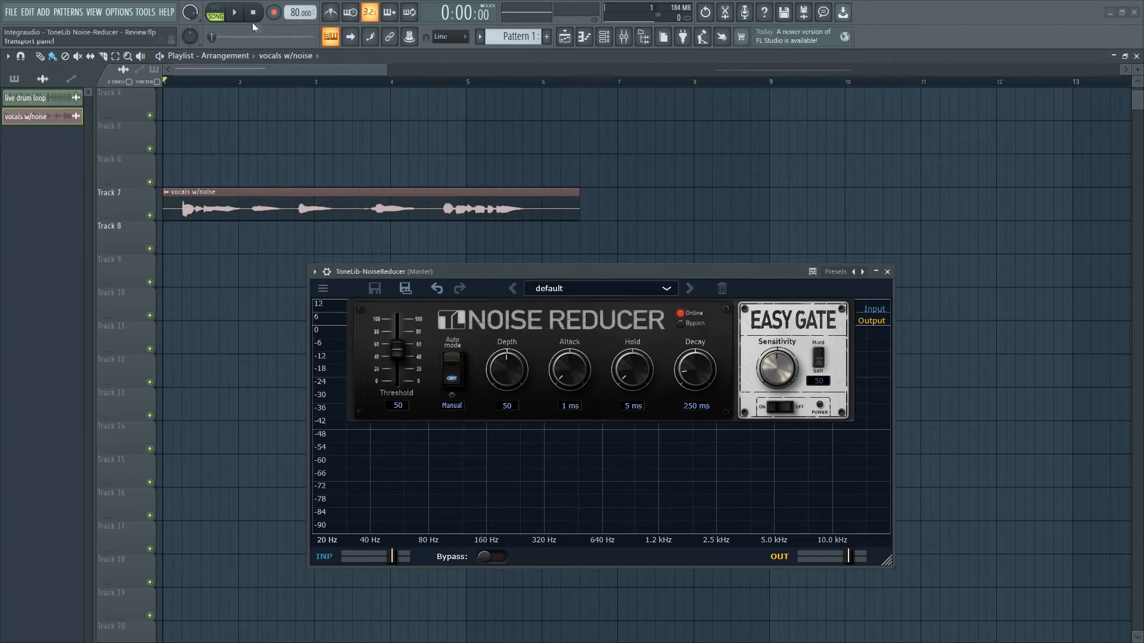
- Play the noisy vocal clip over a noise-only stretch, stop, and restart playback
{"action": "left_click", "coordinate": [233, 12]}
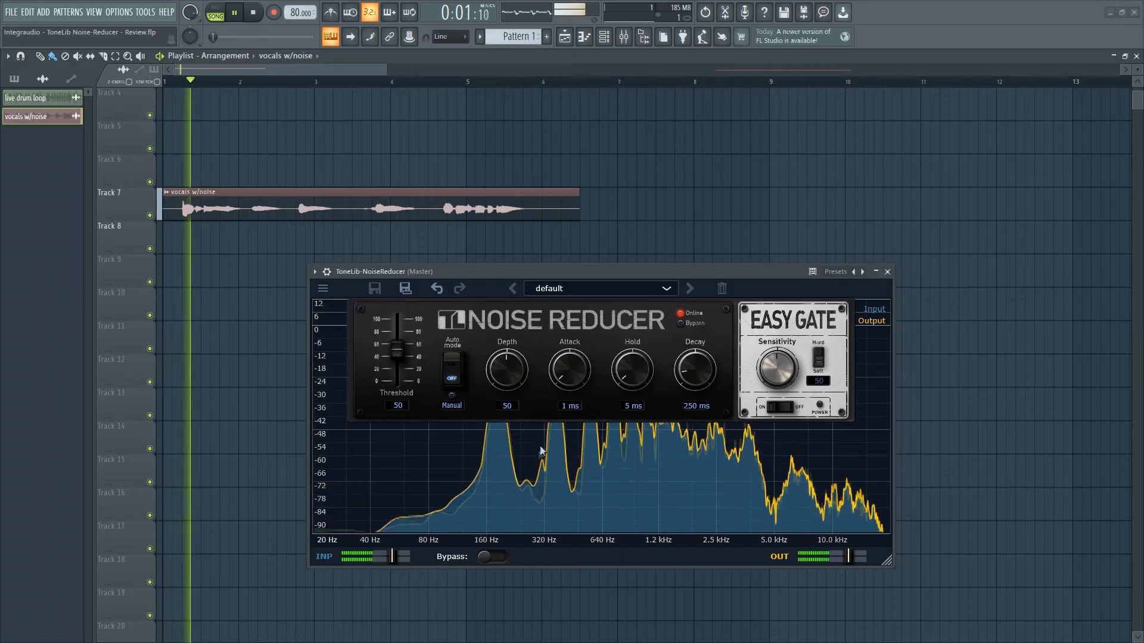
{"action": "left_click", "coordinate": [492, 556]}
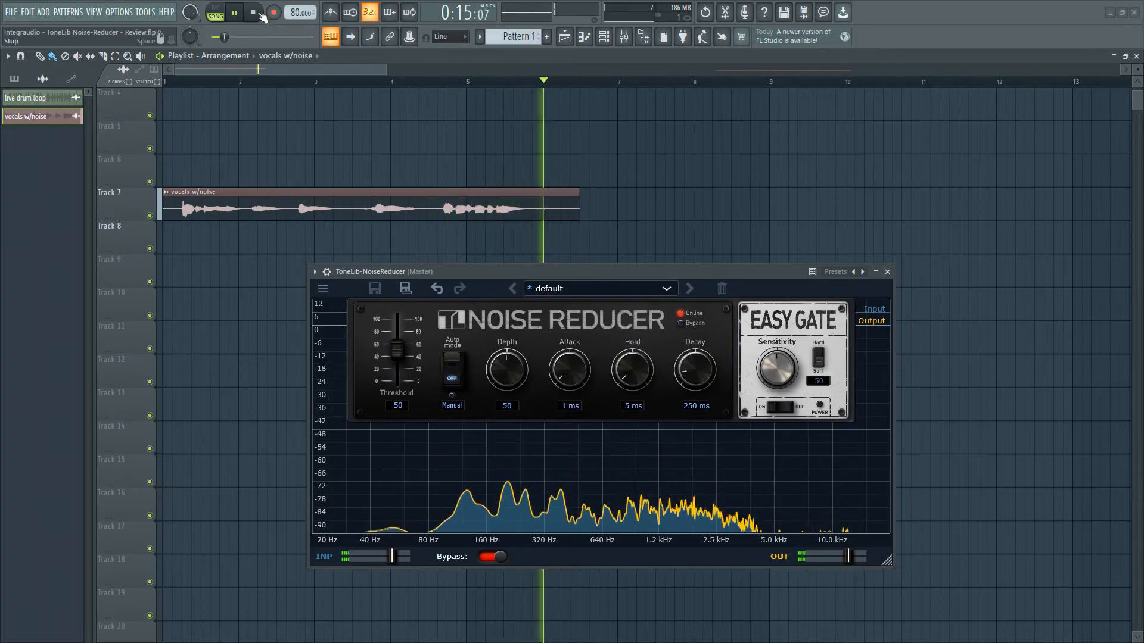
{"action": "left_click", "coordinate": [253, 11]}
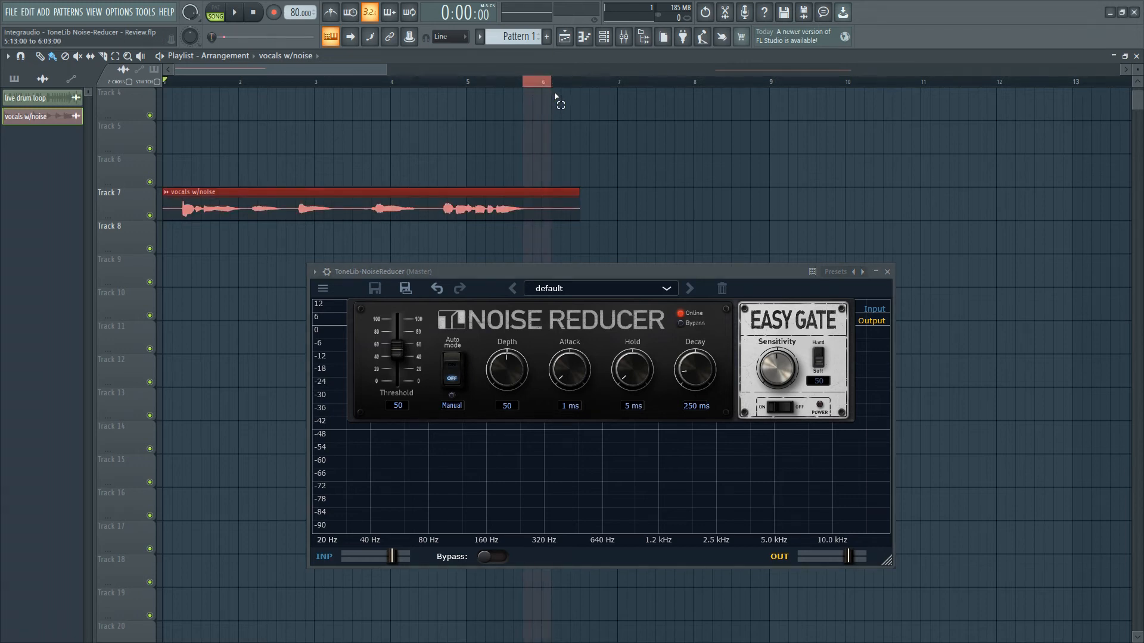
{"action": "left_click", "coordinate": [233, 12]}
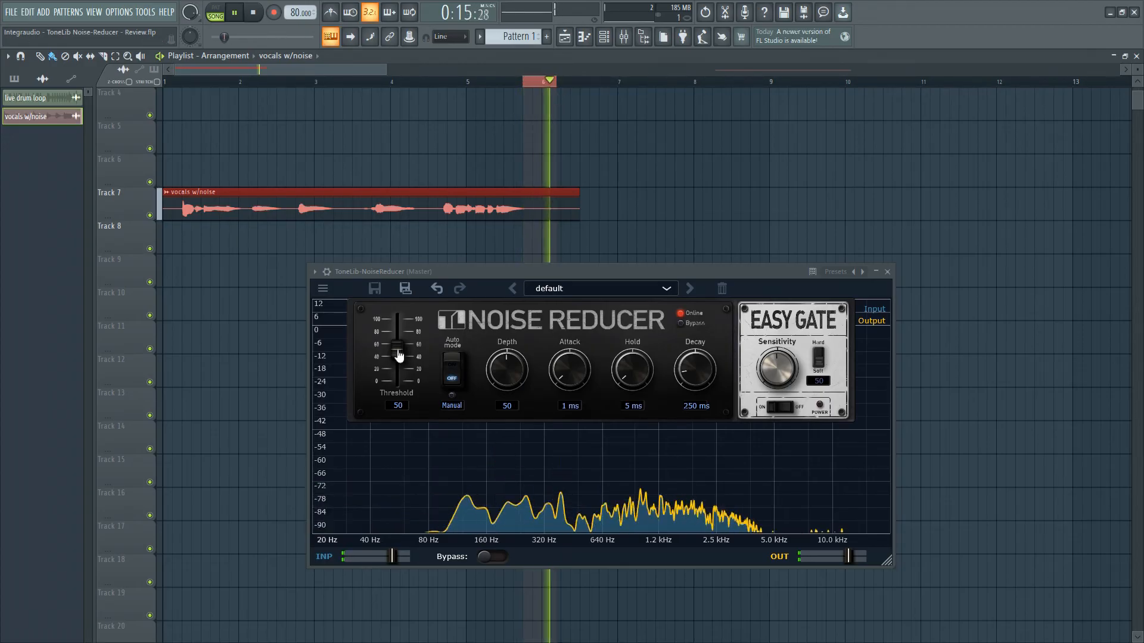
- Raise the gate threshold through 60 and 61 to 64 so the hum is cut, then restart playback
{"action": "left_click_drag", "start_coordinate": [397, 365], "coordinate": [397, 350]}
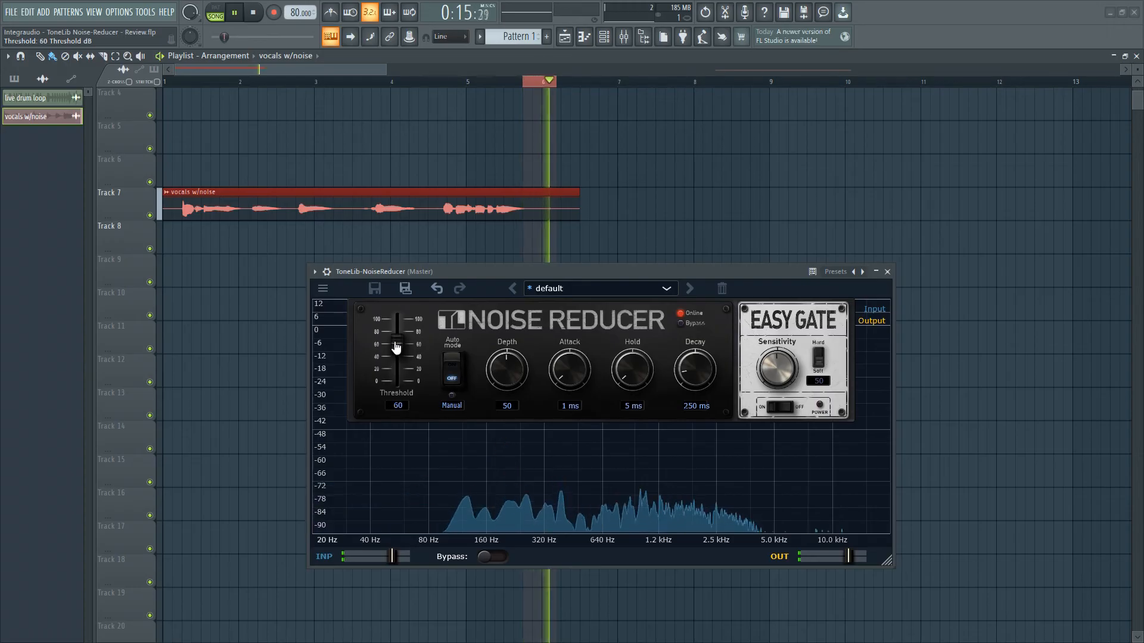
{"action": "left_click_drag", "start_coordinate": [395, 343], "coordinate": [396, 340]}
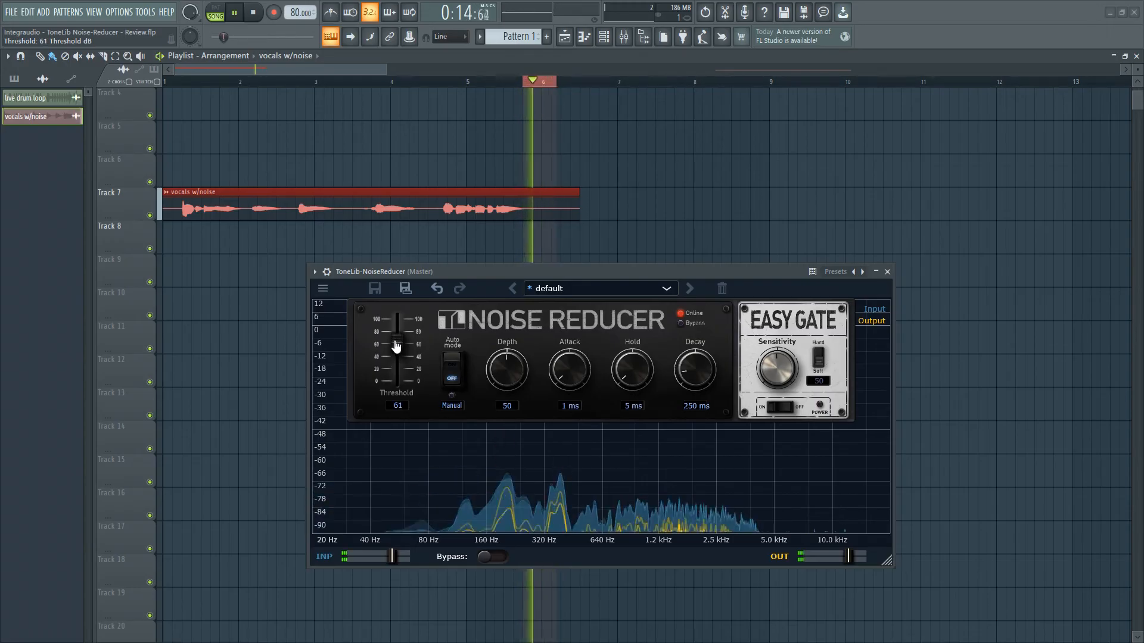
{"action": "left_click_drag", "start_coordinate": [396, 346], "coordinate": [396, 340]}
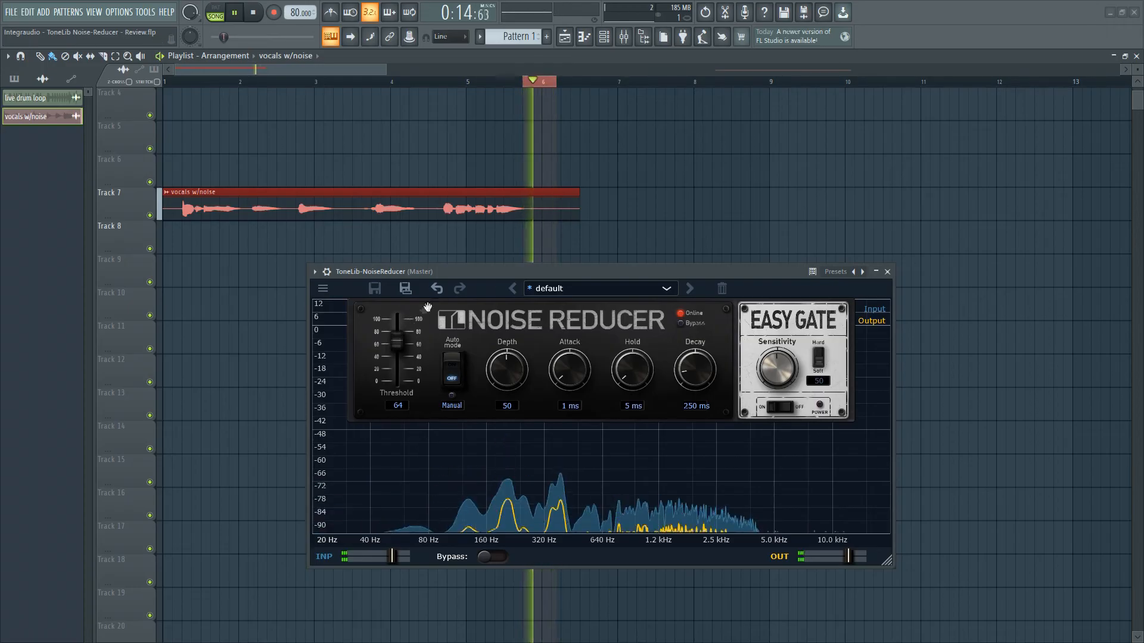
{"action": "left_click", "coordinate": [234, 11]}
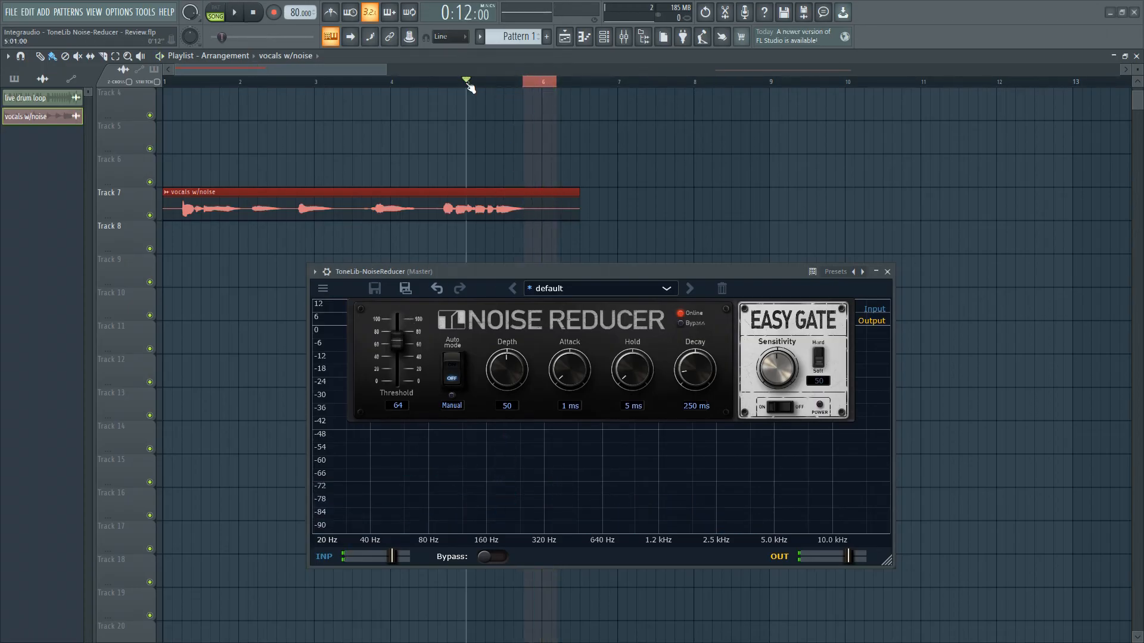
- During vocal playback set the reducer to depth 70, hold 1 ms and decay 30 ms
{"action": "left_click", "coordinate": [234, 13]}
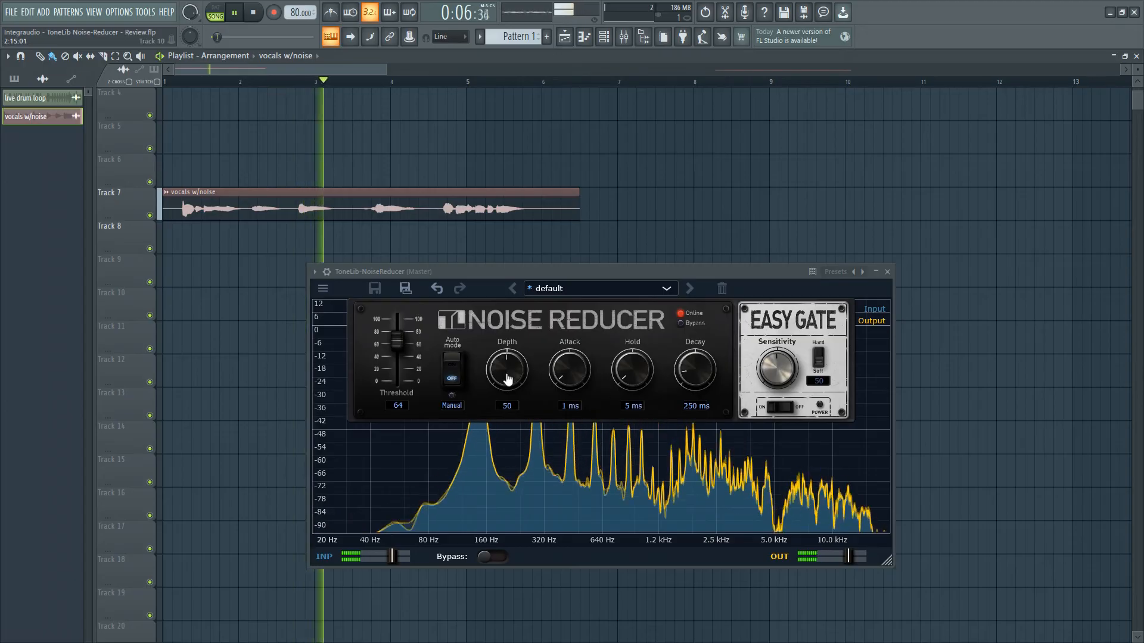
{"action": "left_click_drag", "start_coordinate": [506, 368], "coordinate": [506, 346]}
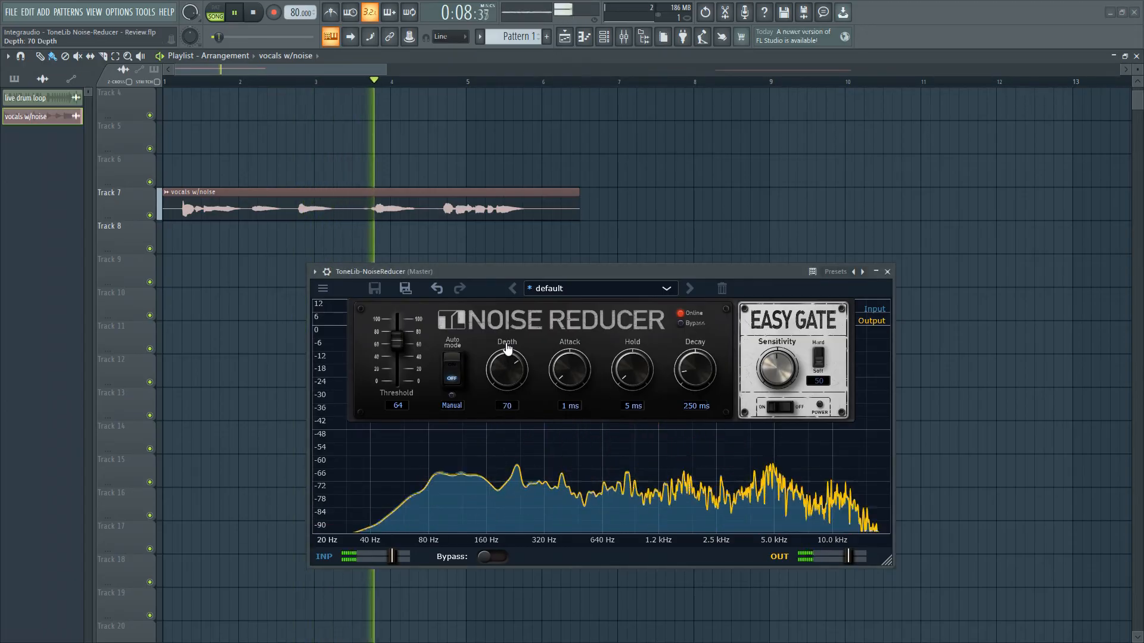
{"action": "left_click_drag", "start_coordinate": [631, 368], "coordinate": [645, 416]}
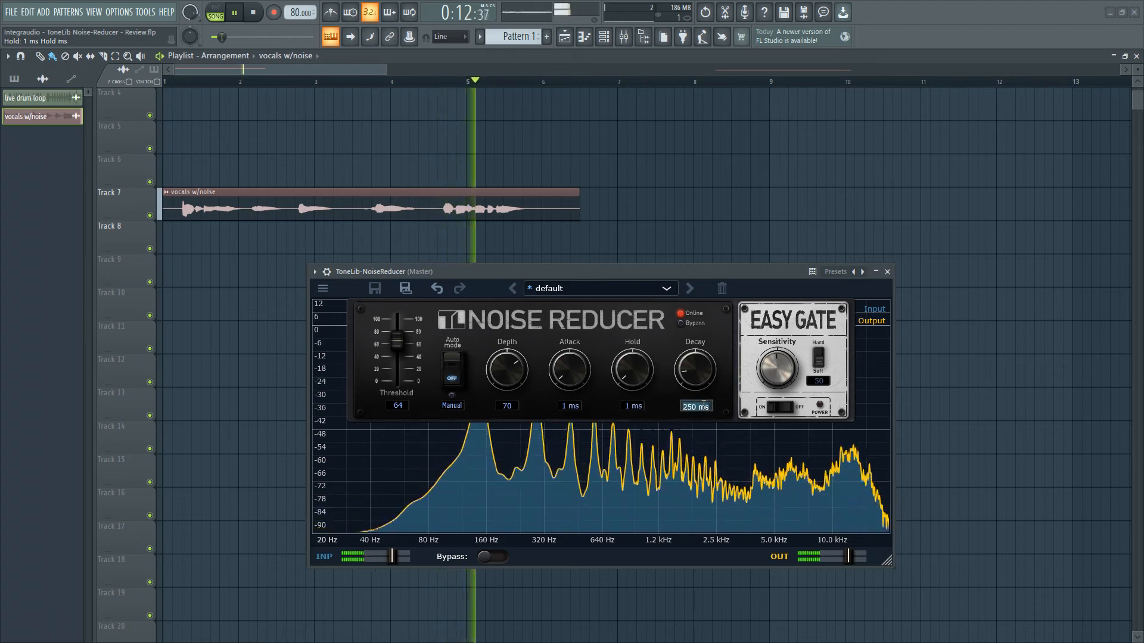
{"action": "left_click_drag", "start_coordinate": [693, 368], "coordinate": [693, 409]}
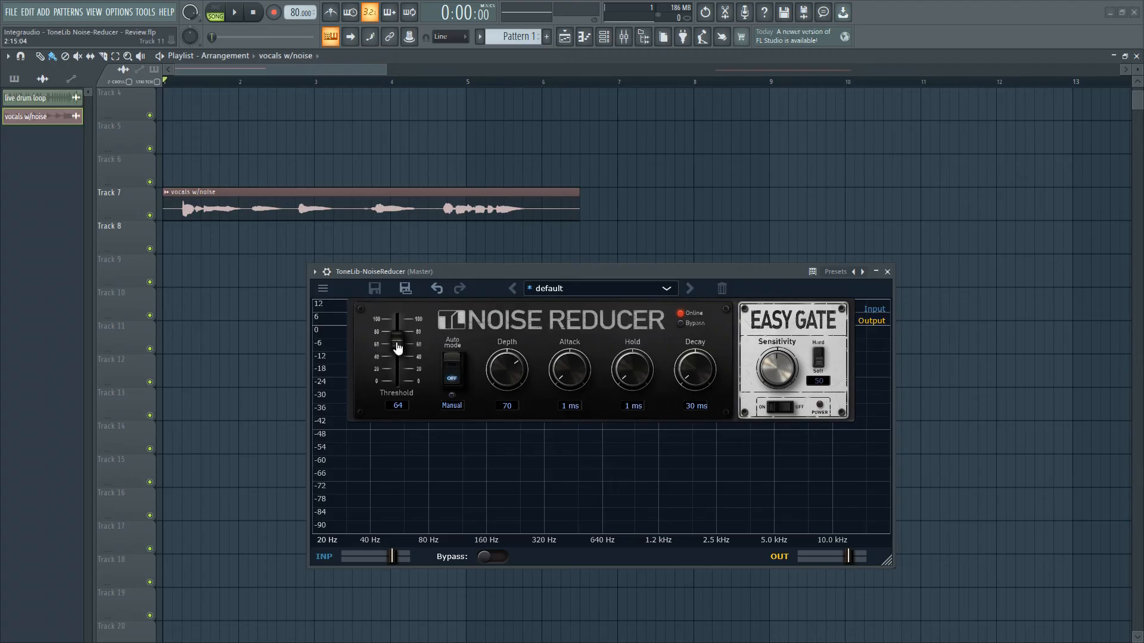
{"action": "mouse_move", "coordinate": [396, 352]}
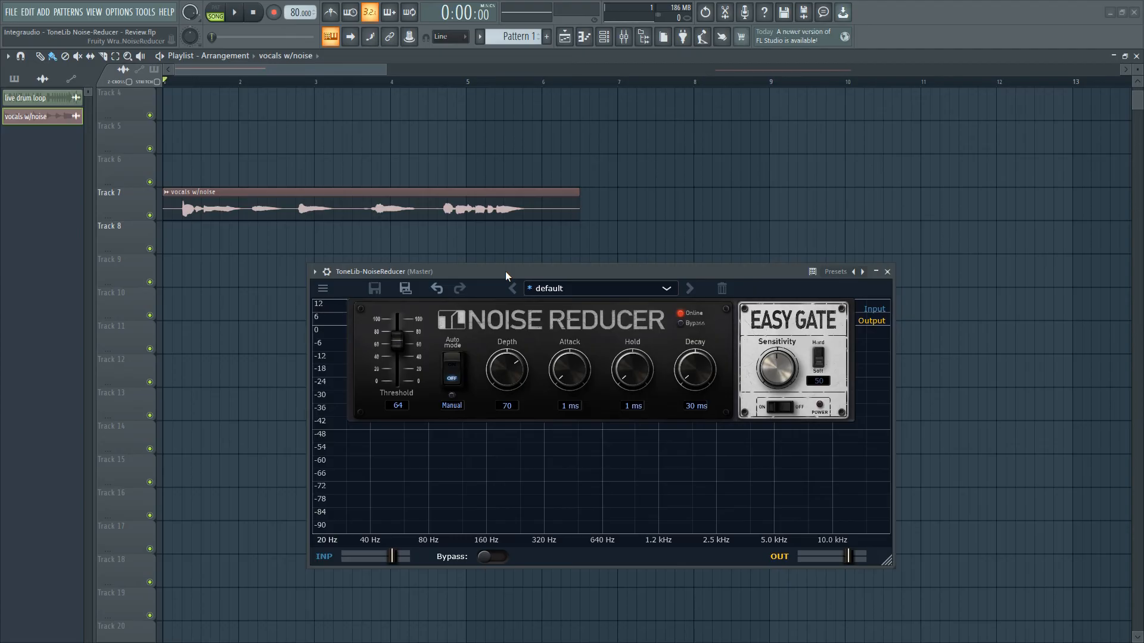
{"action": "mouse_move", "coordinate": [477, 281]}
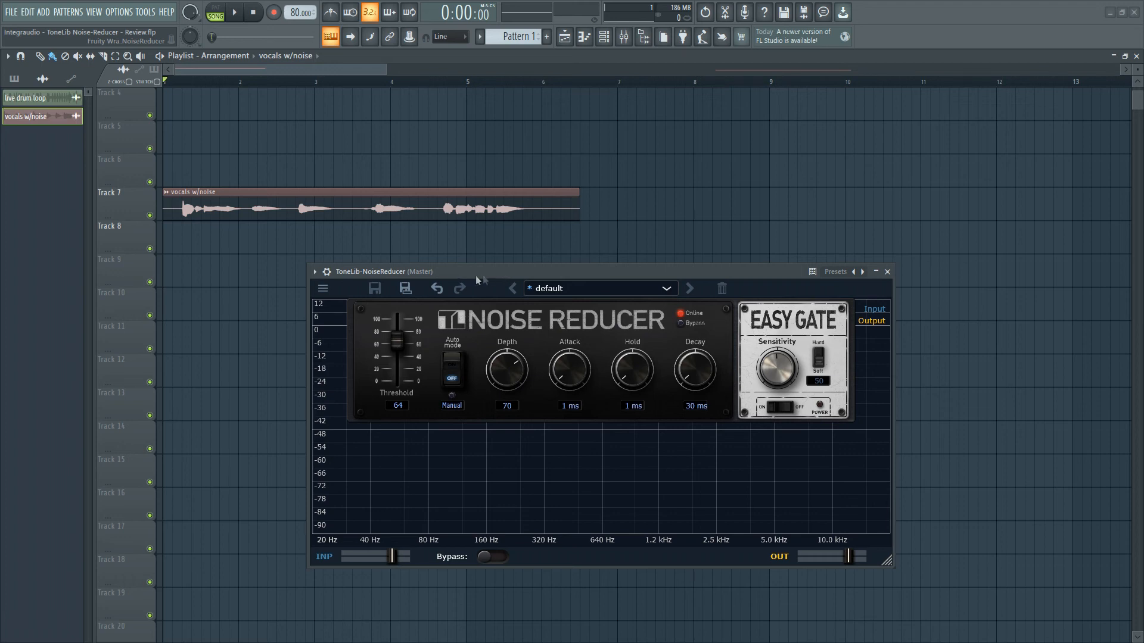